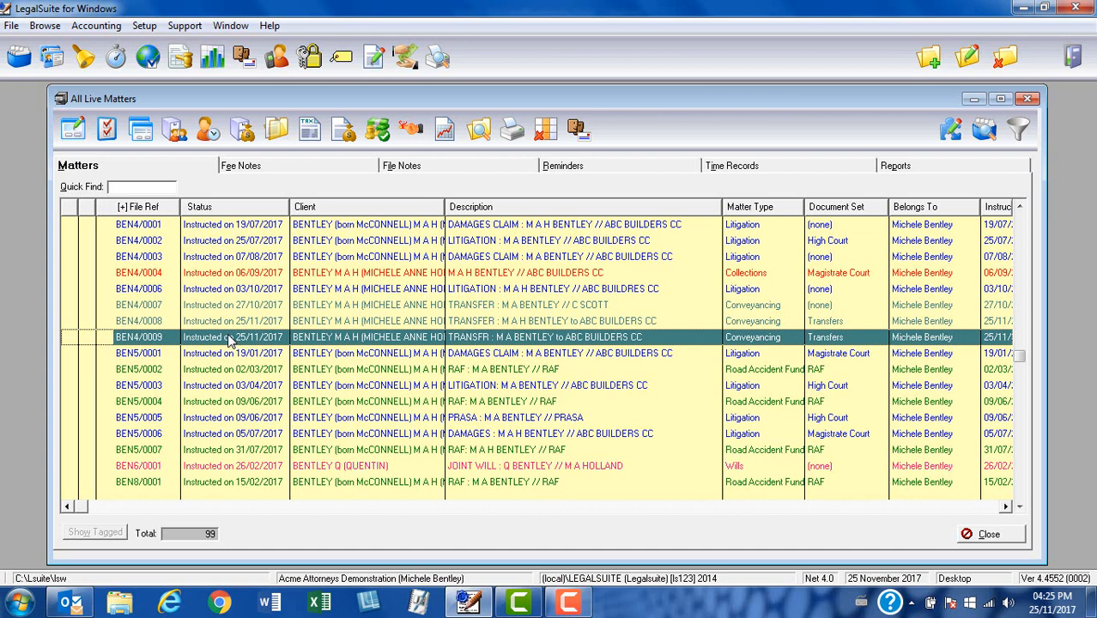
mouse_move(72, 129)
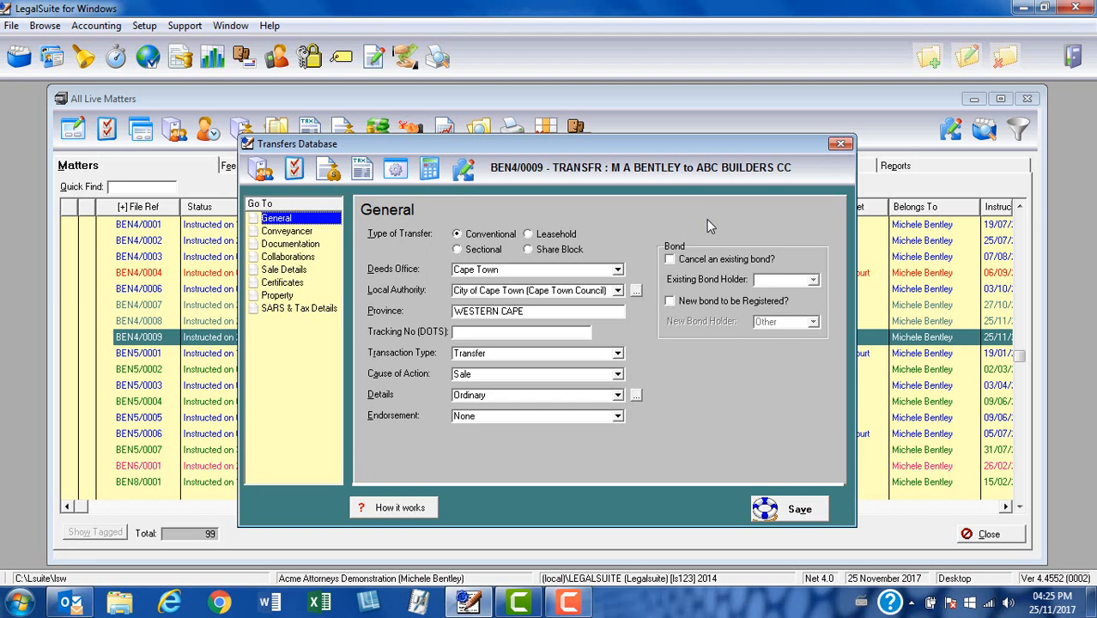
mouse_move(525, 251)
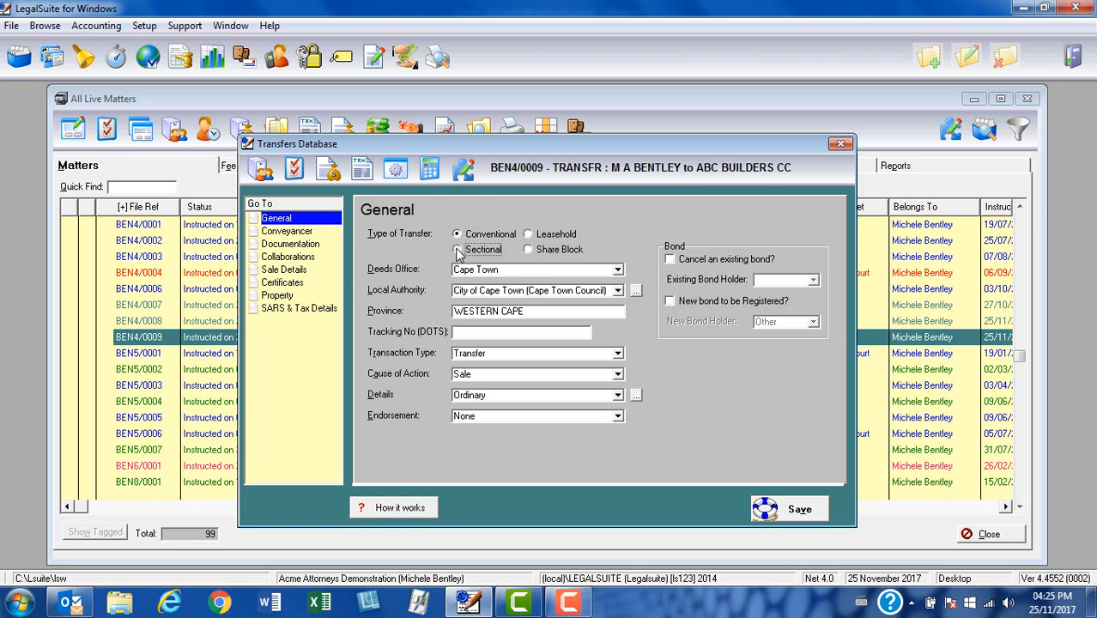
click(456, 251)
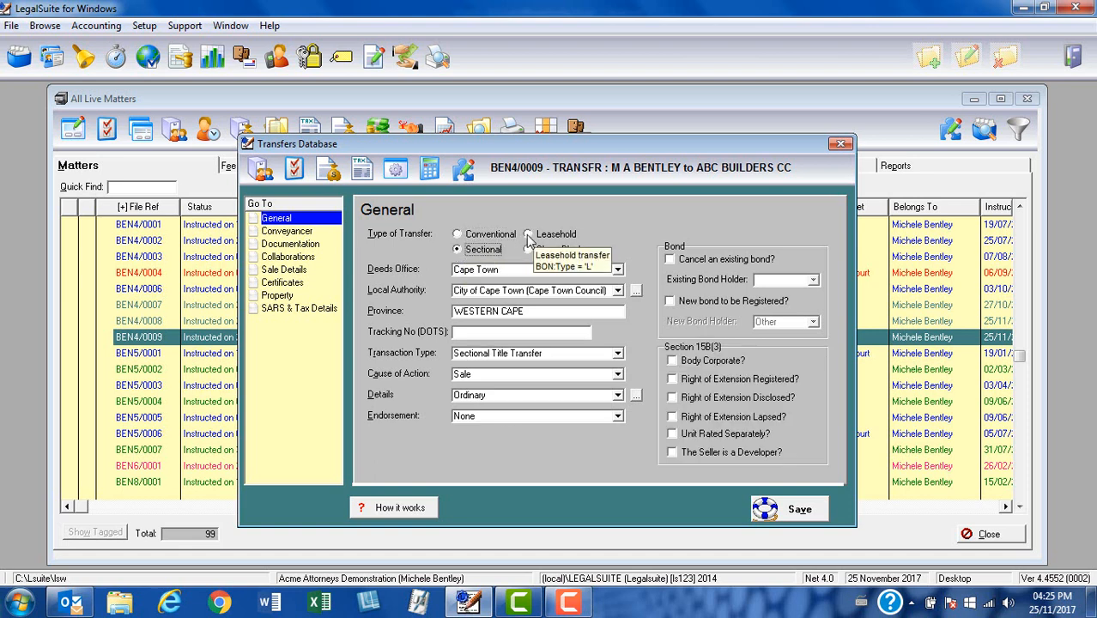
click(528, 234)
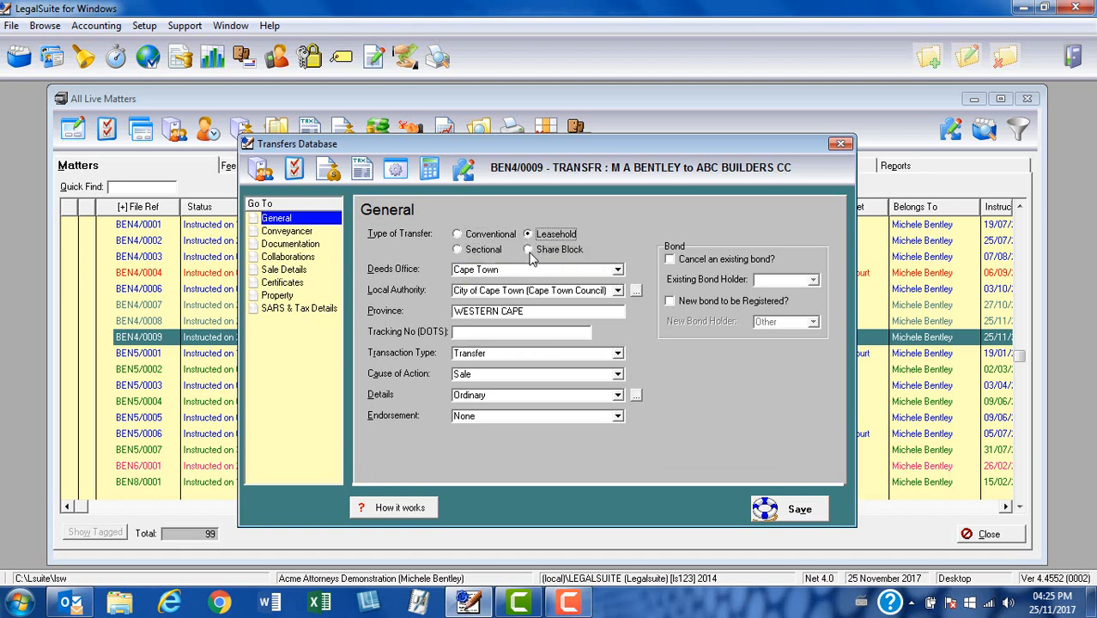
click(456, 250)
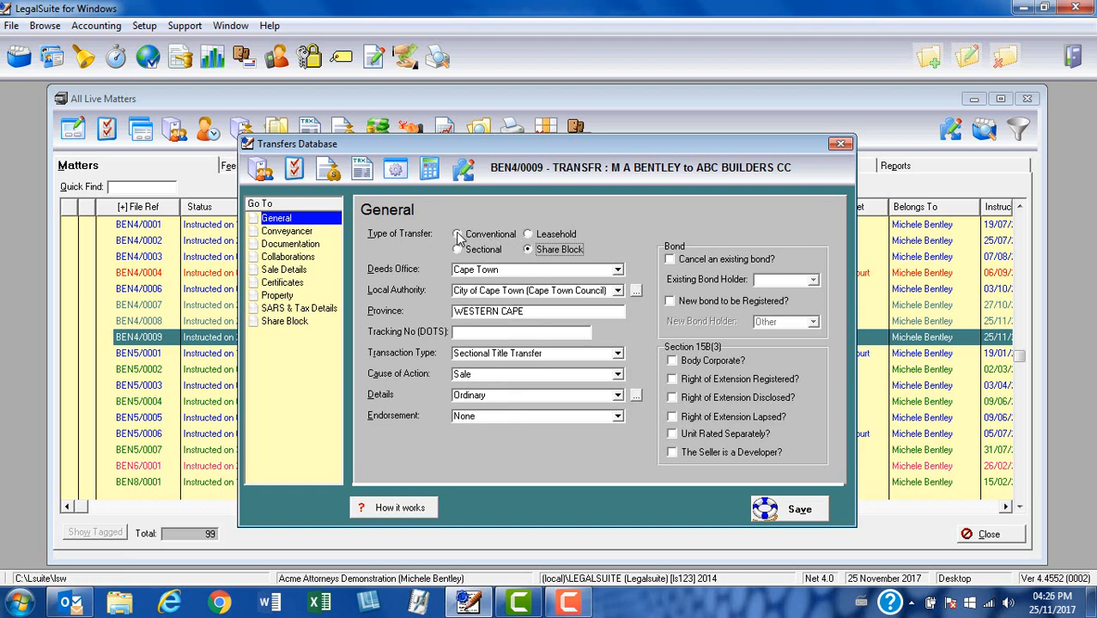
click(457, 234)
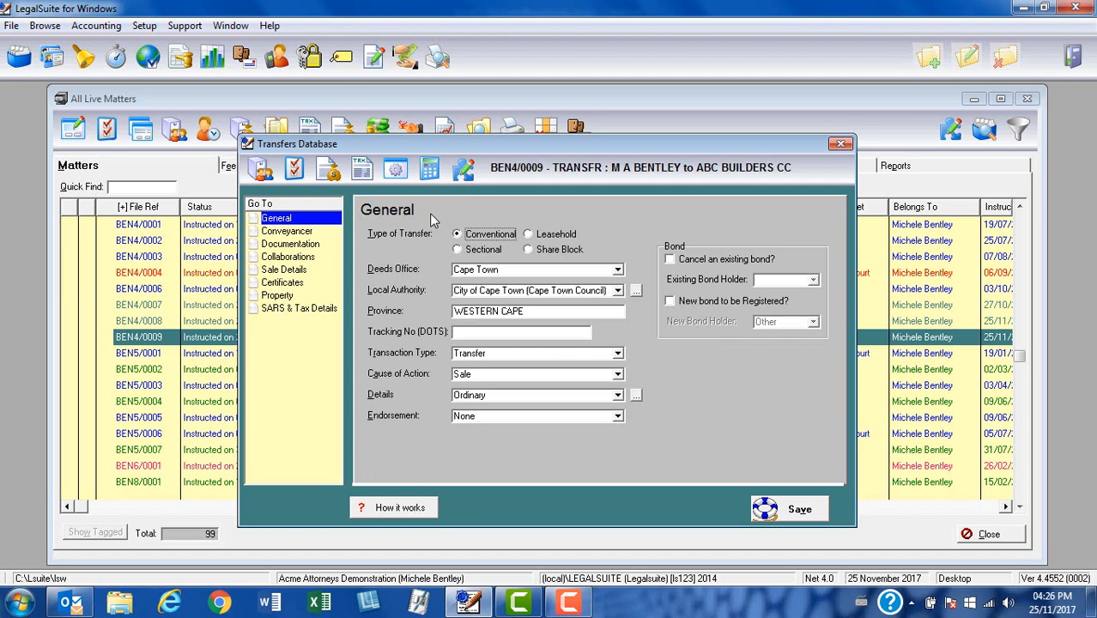
mouse_move(453, 276)
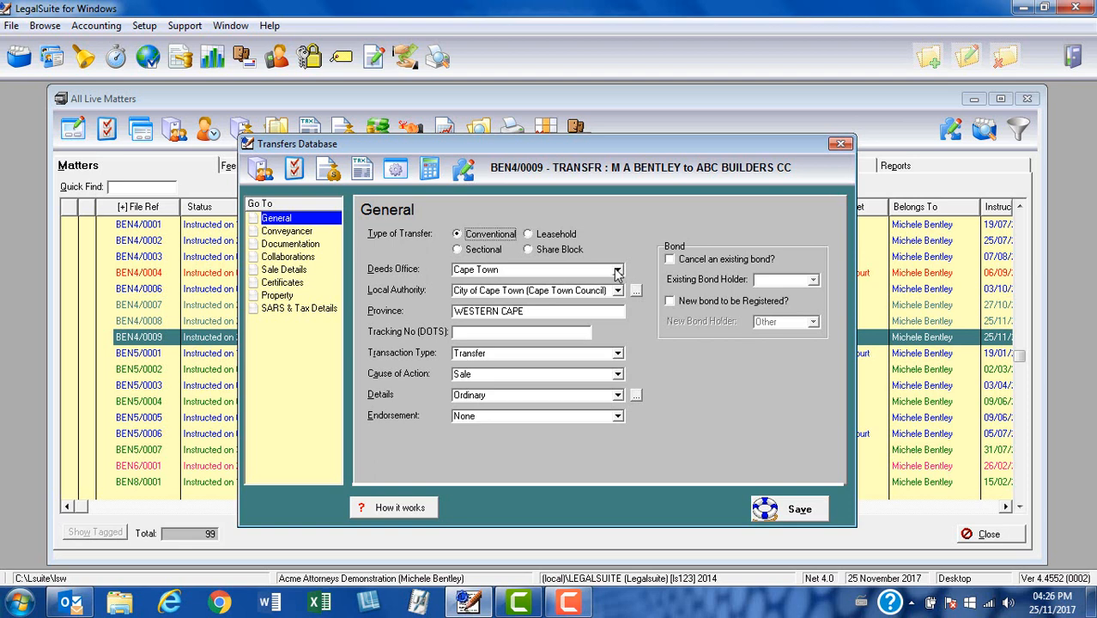
click(618, 267)
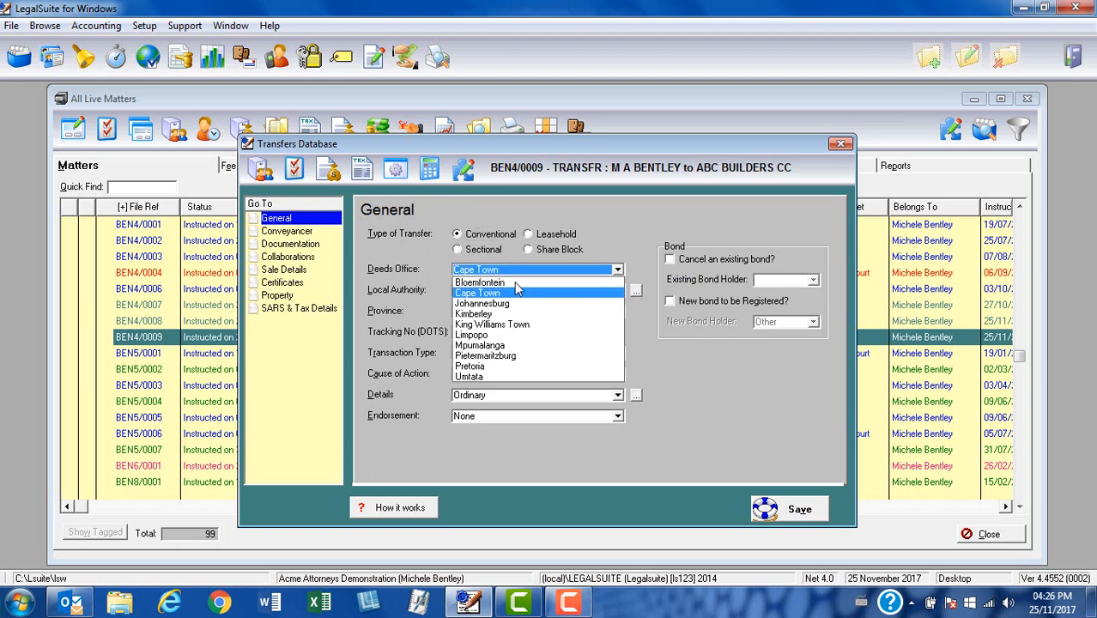
mouse_move(511, 384)
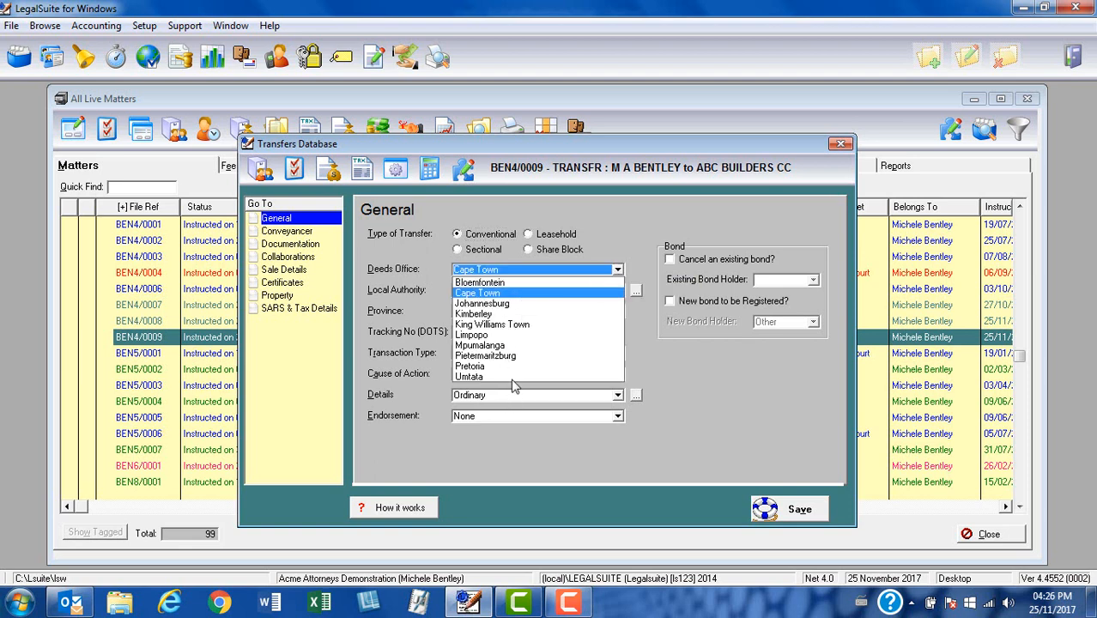
click(477, 292)
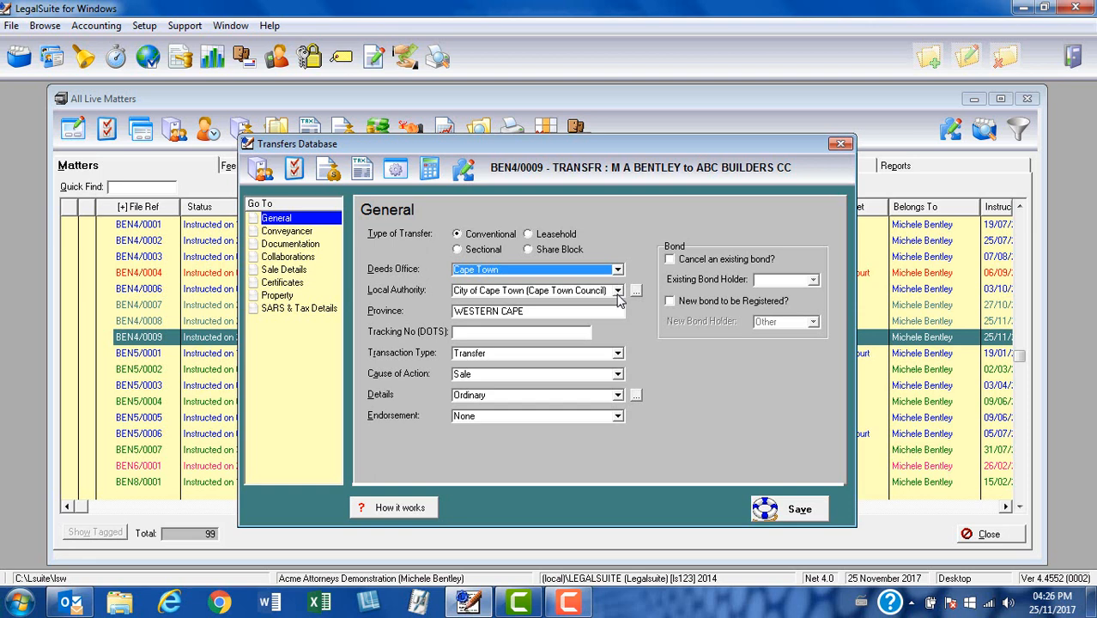
mouse_move(620, 295)
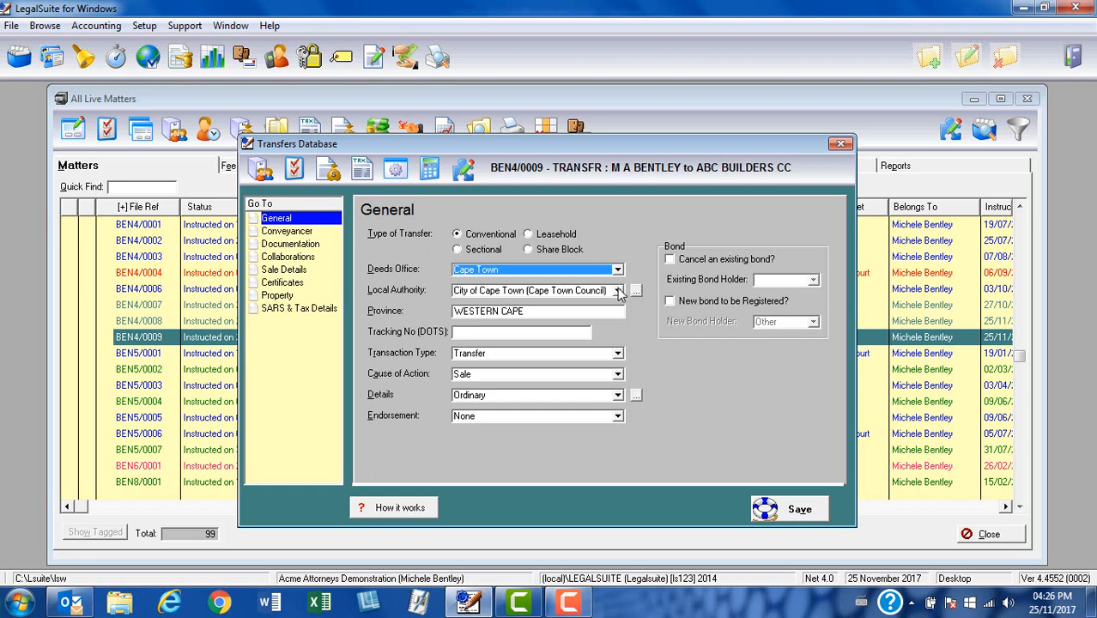
click(617, 290)
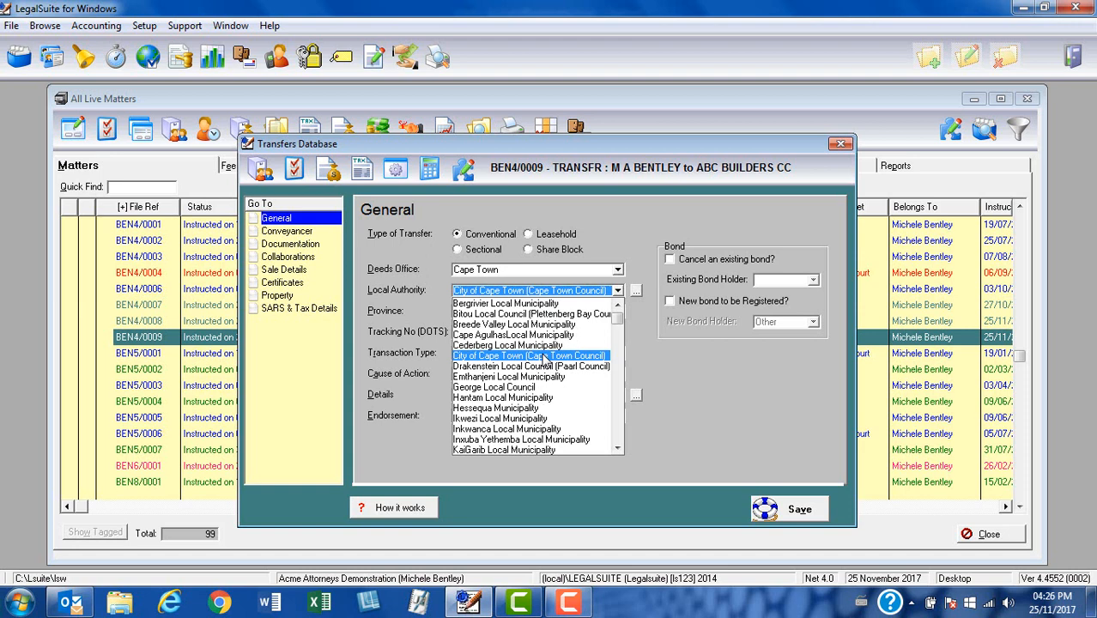
click(528, 355)
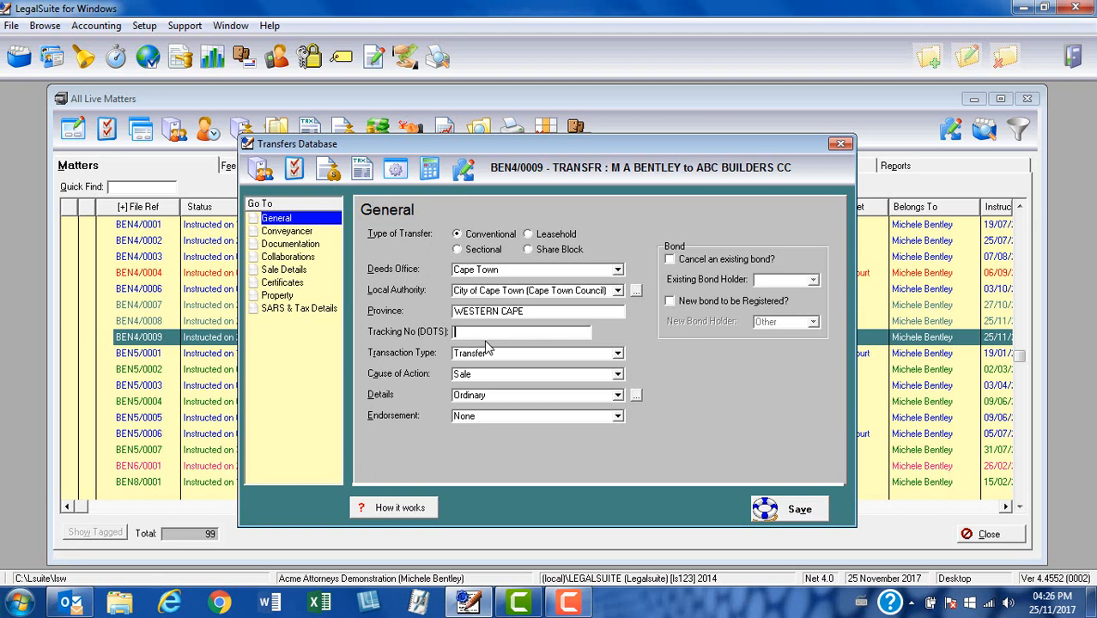
Enter 001123456 as the Tracking No (DOTS) for matter BEN4/0009.
text(001123)
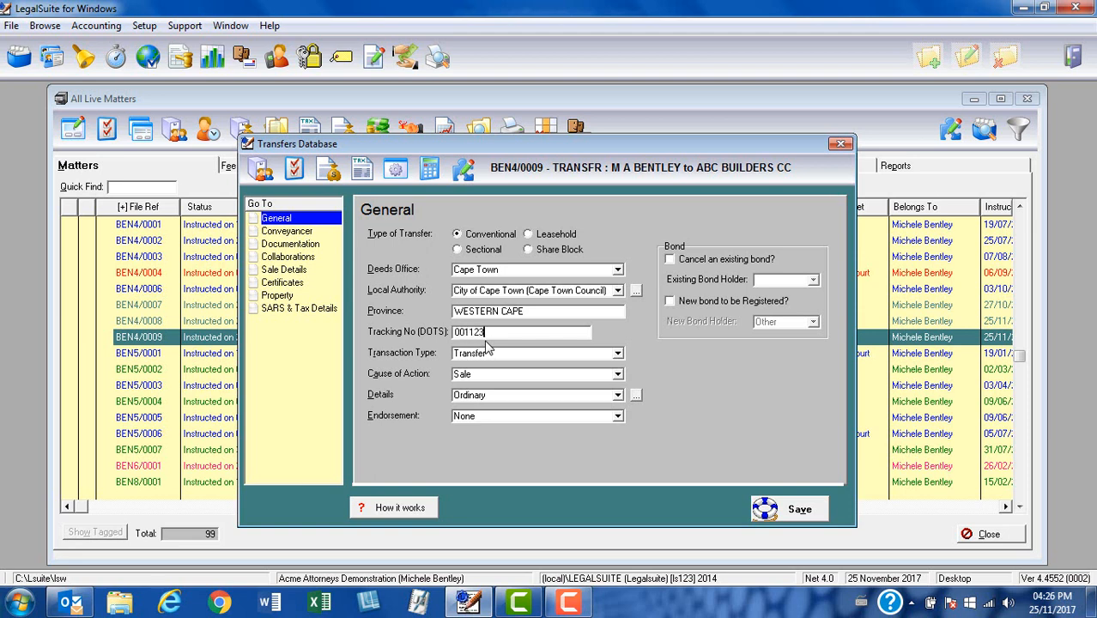
text(456)
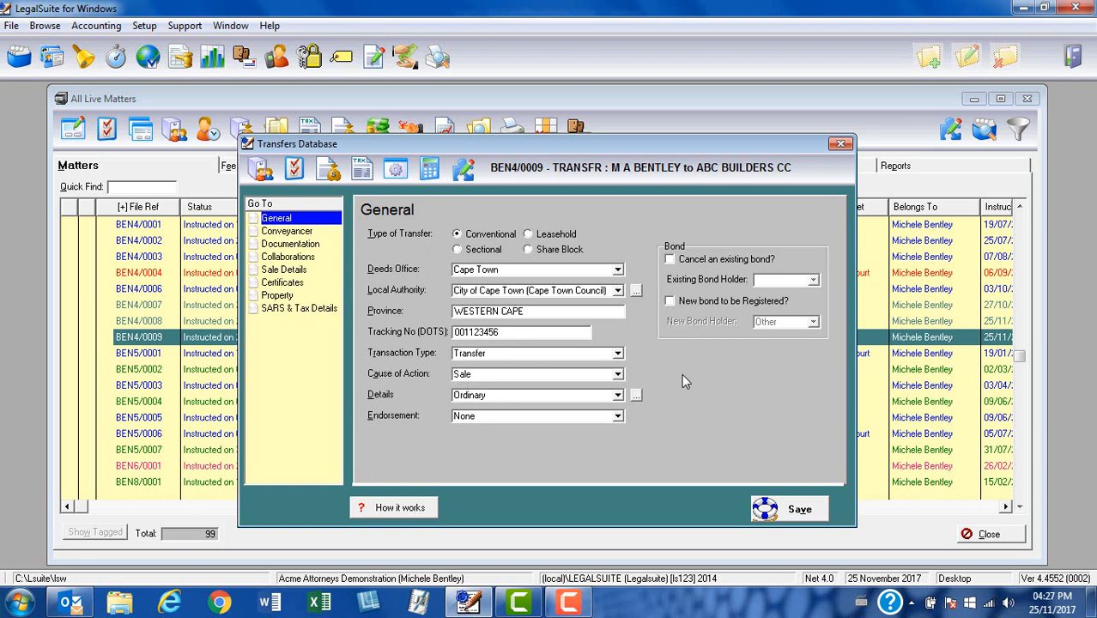
click(522, 333)
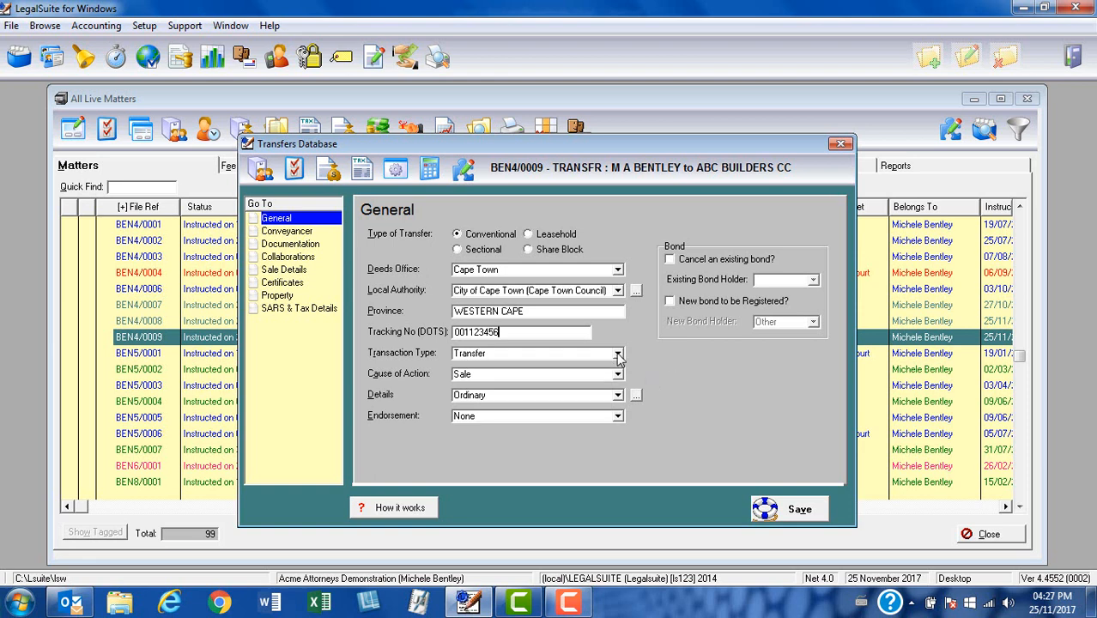
mouse_move(616, 354)
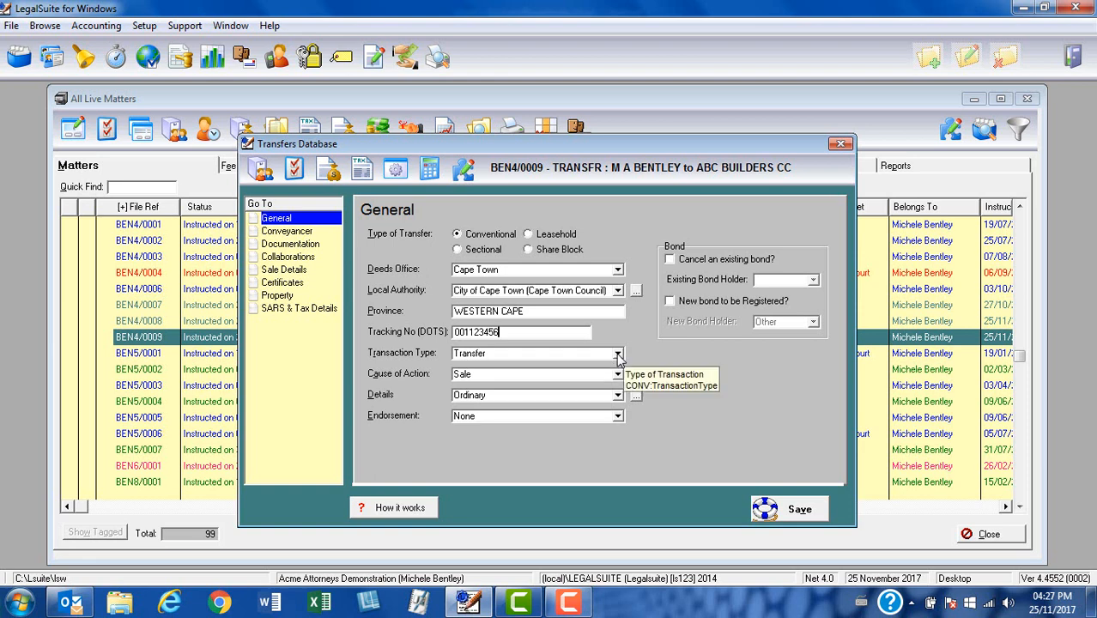
Keep transaction type Transfer and cause Sale, and set Details to Ordinary.
click(617, 354)
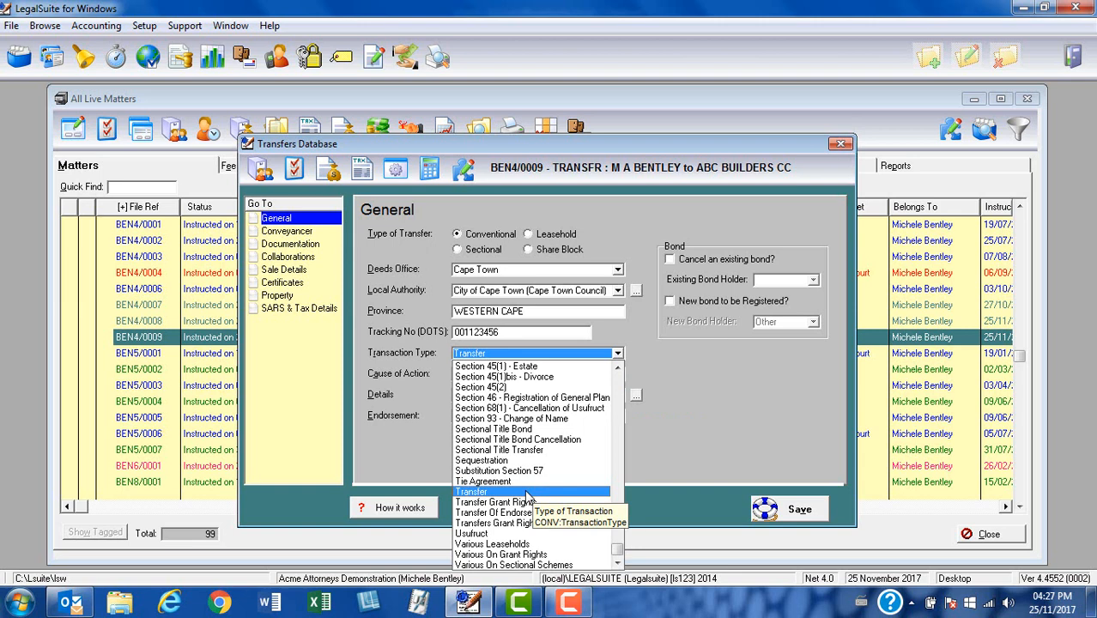
click(471, 490)
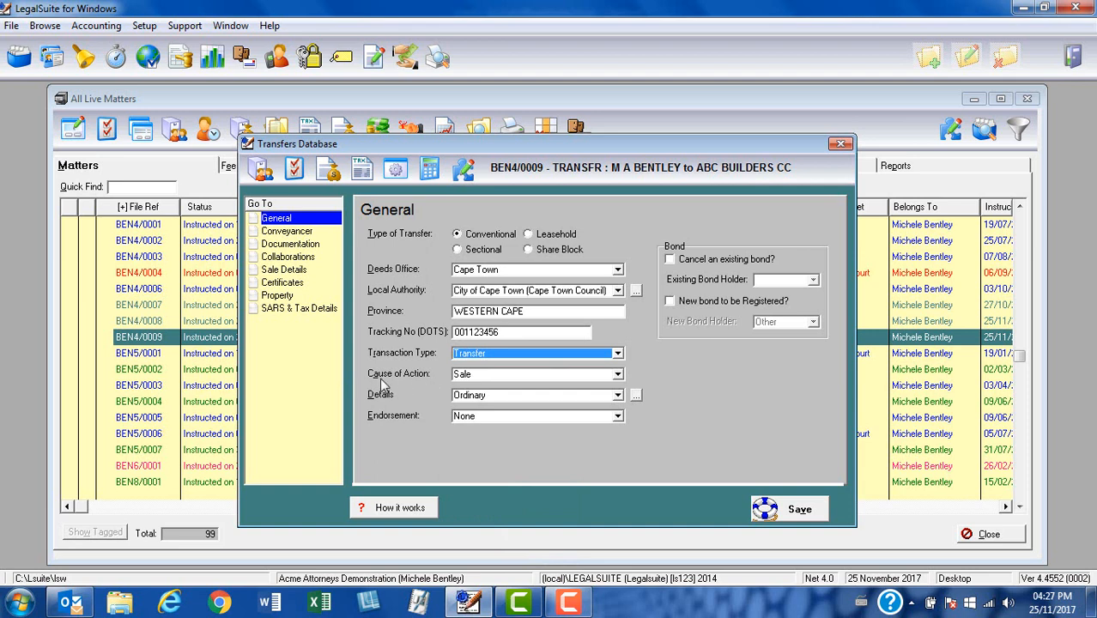
mouse_move(620, 381)
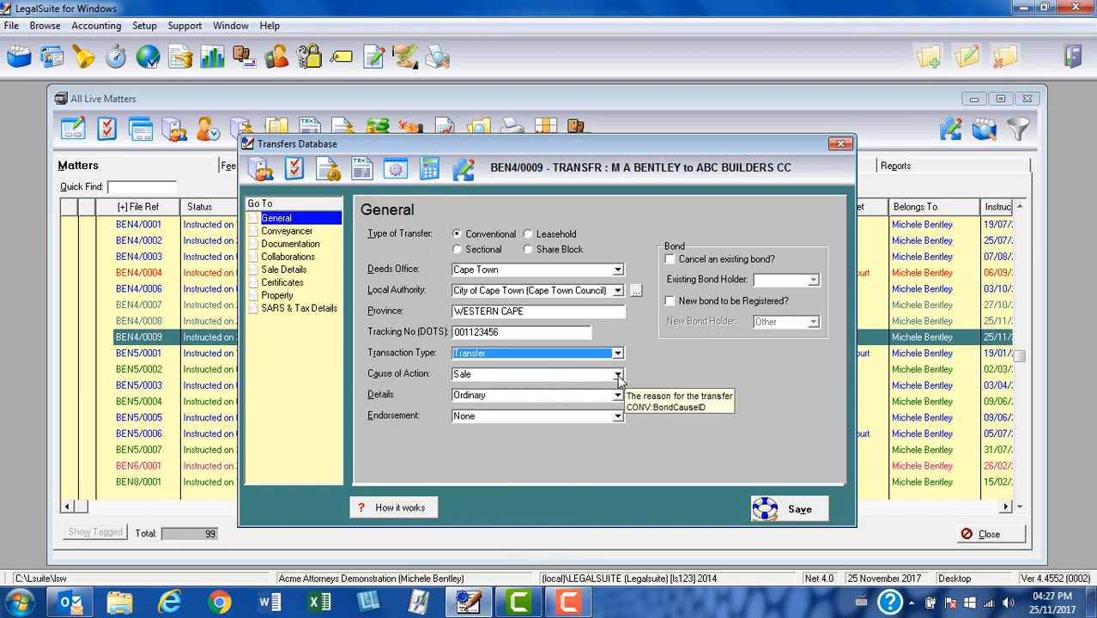
click(618, 375)
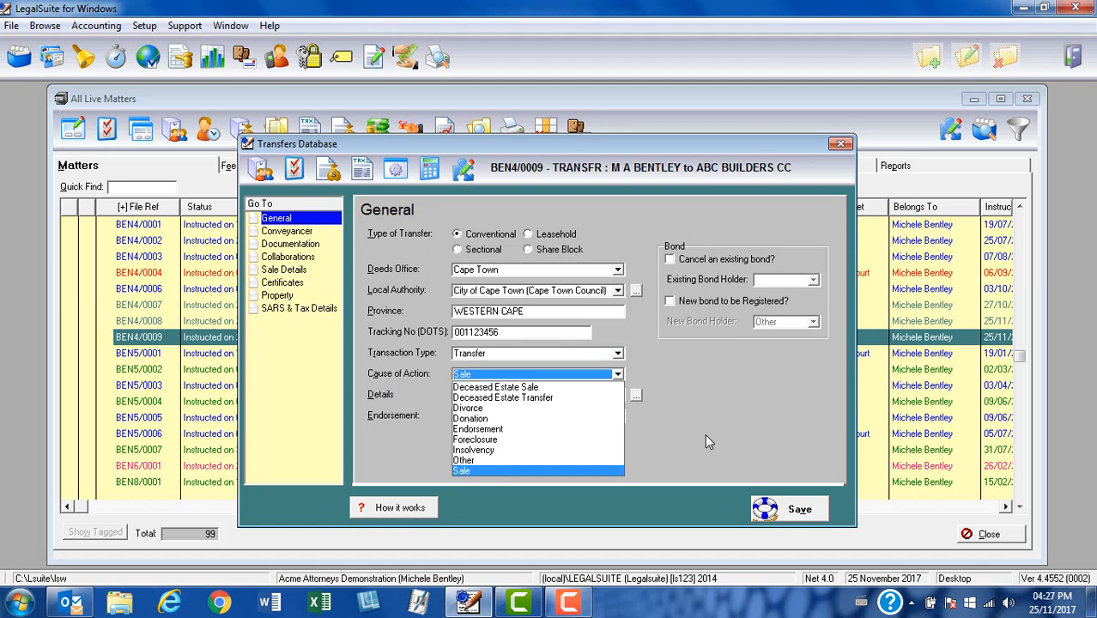
mouse_move(520, 386)
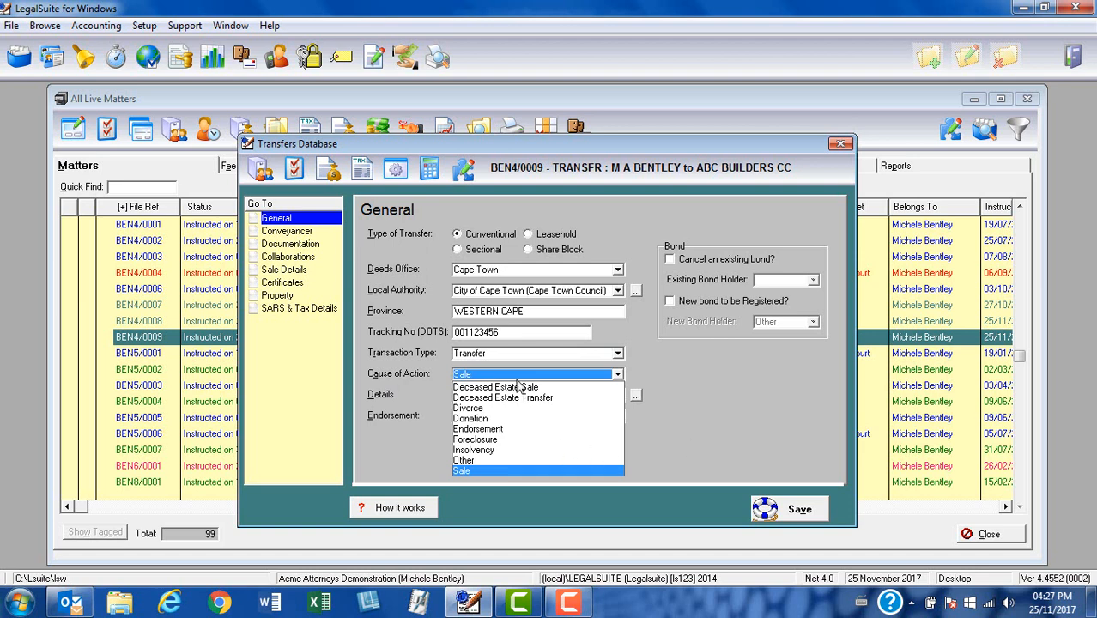
mouse_move(700, 402)
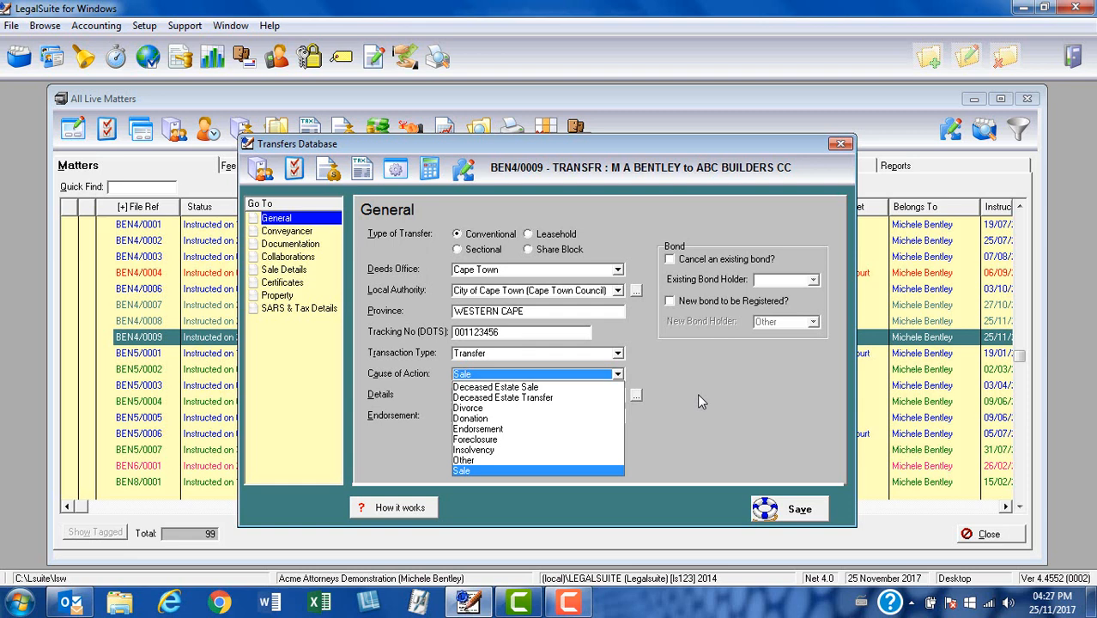
click(463, 471)
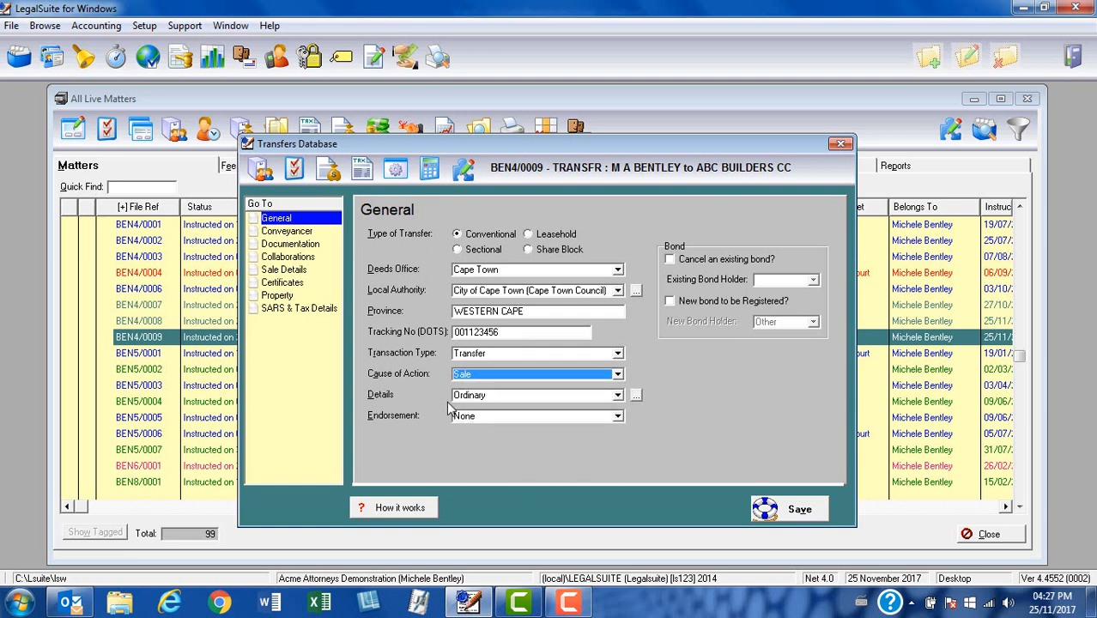
mouse_move(597, 405)
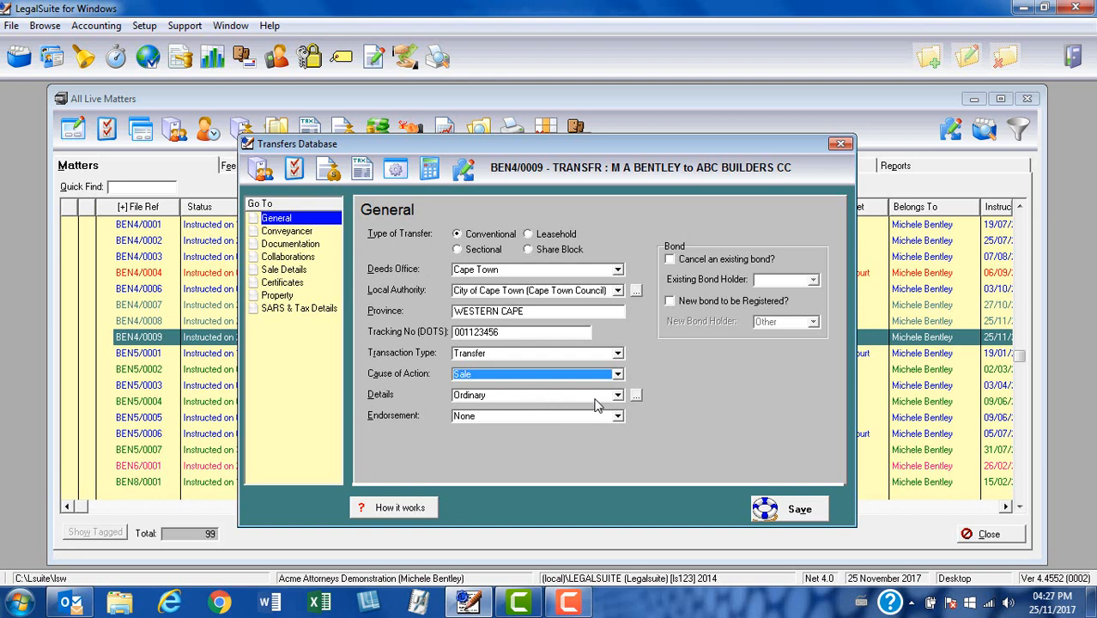
click(618, 393)
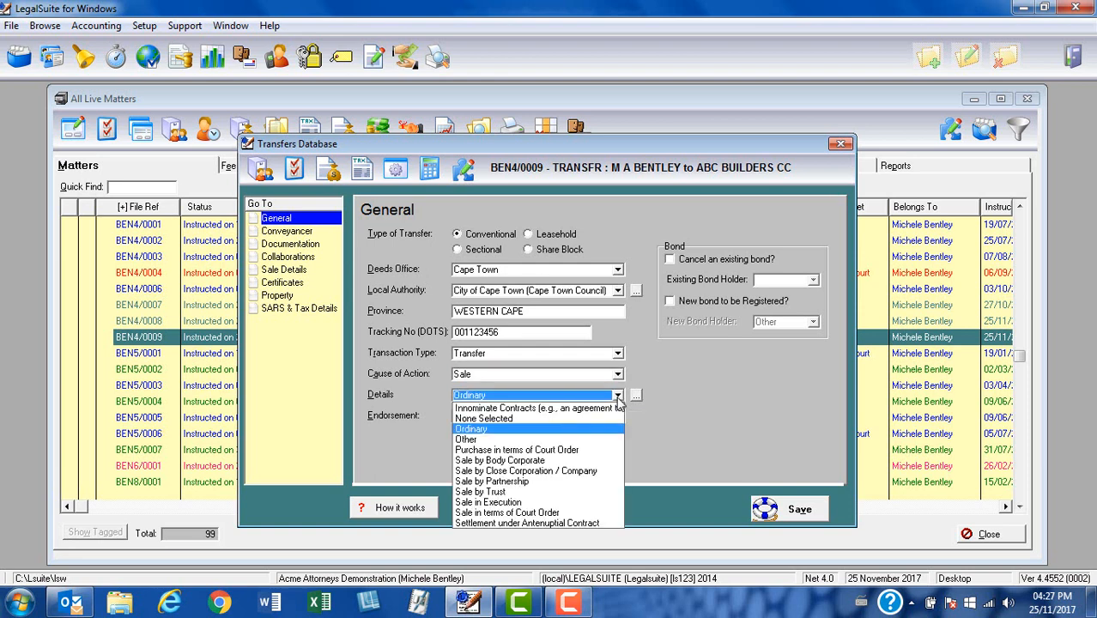
mouse_move(561, 432)
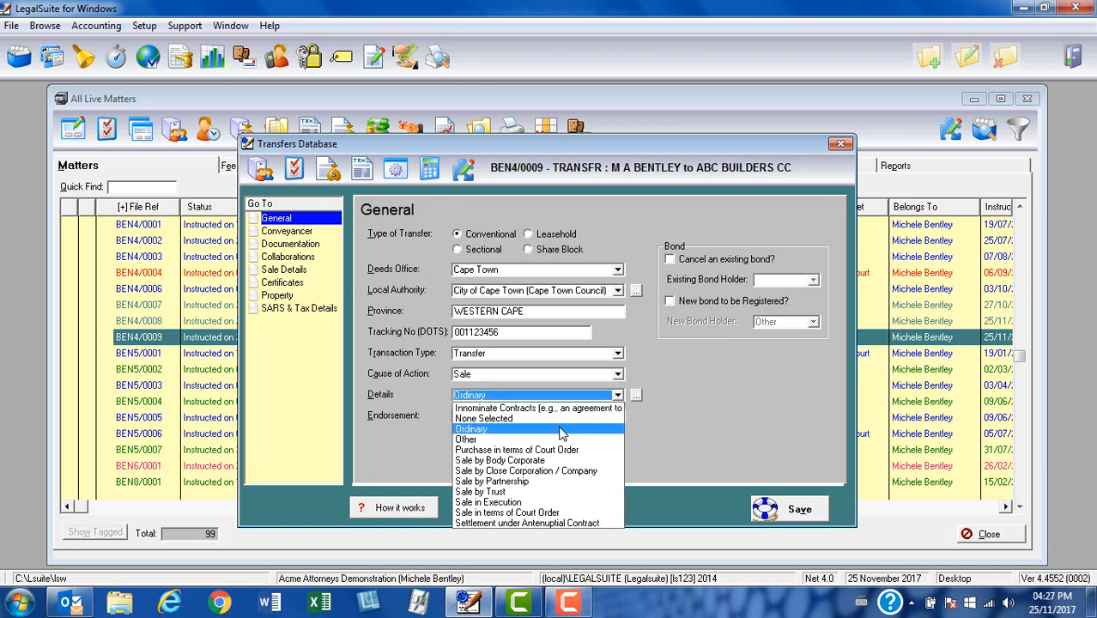
mouse_move(557, 433)
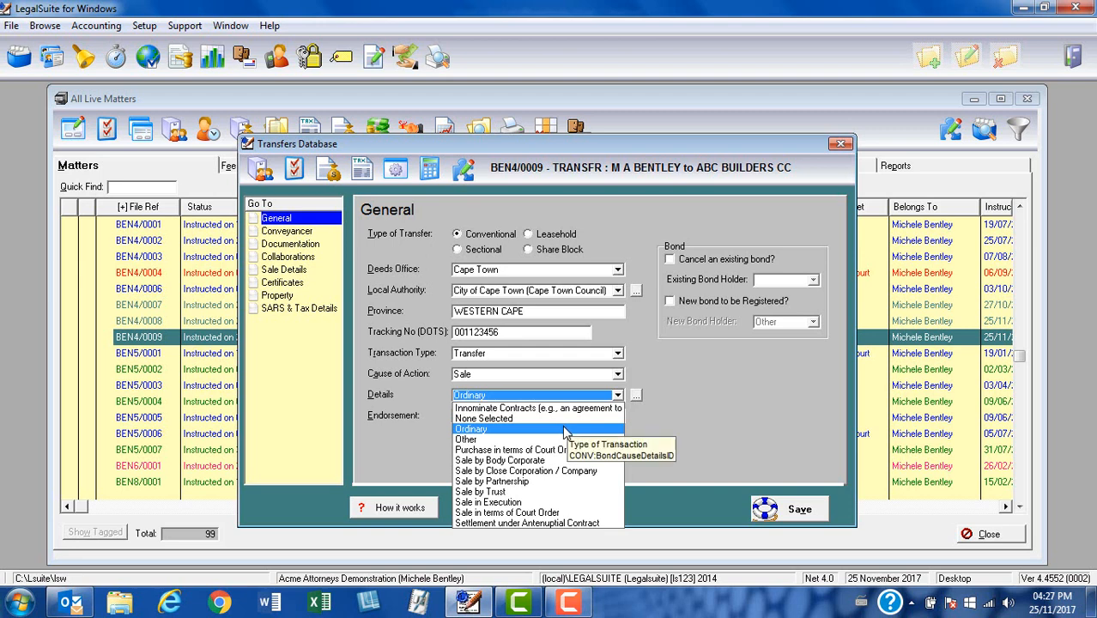
click(463, 419)
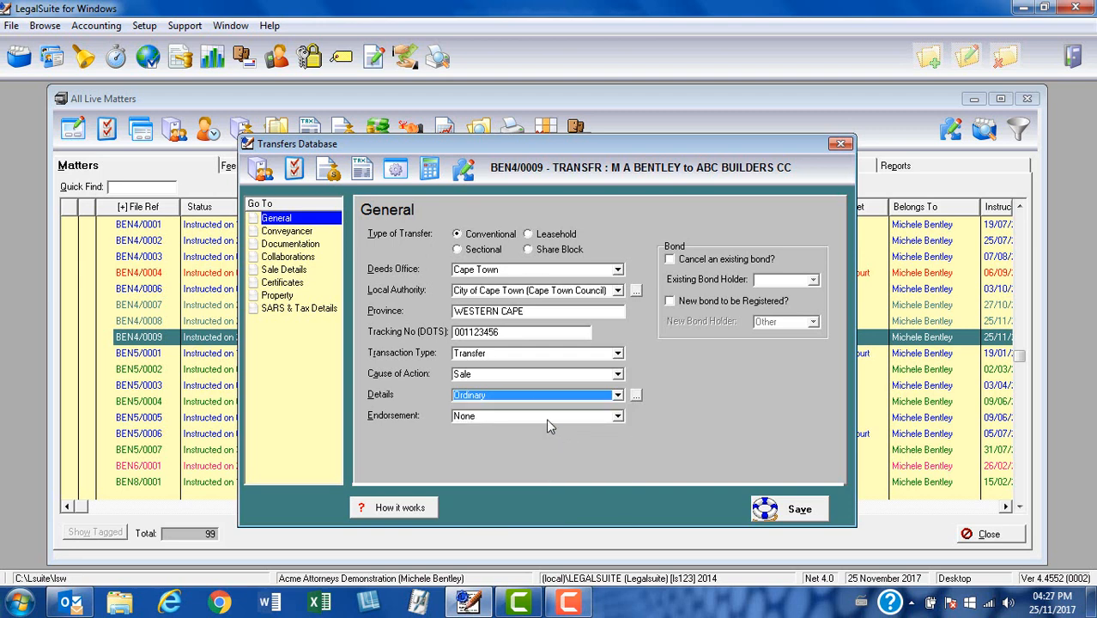
mouse_move(717, 393)
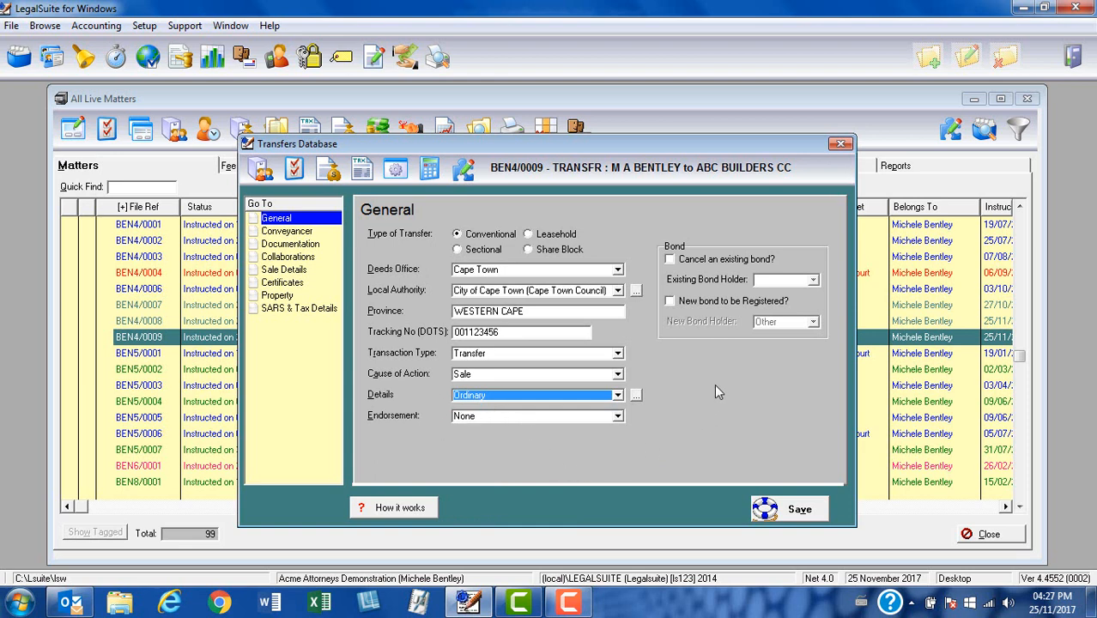
mouse_move(695, 271)
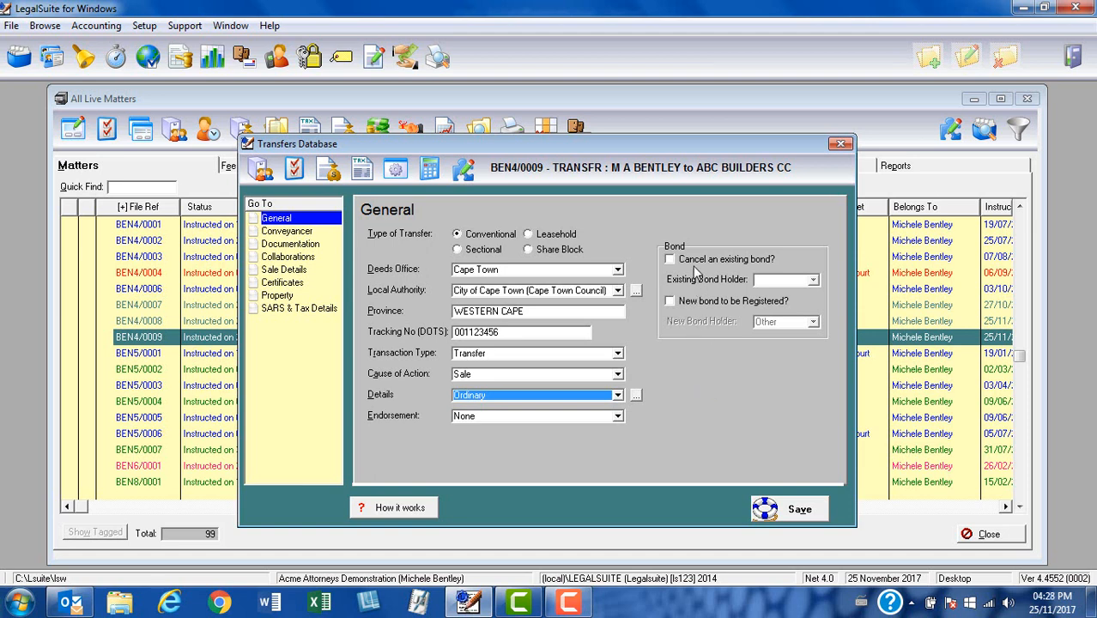
mouse_move(683, 268)
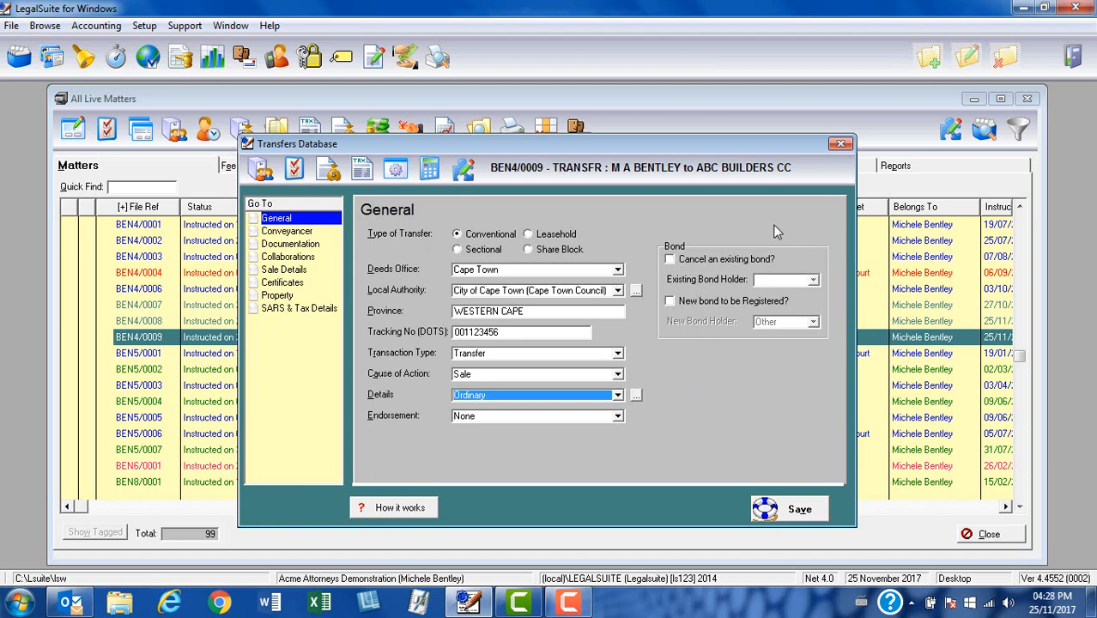
Mark an existing bond for cancellation with FNB HL as the existing bond holder.
click(669, 258)
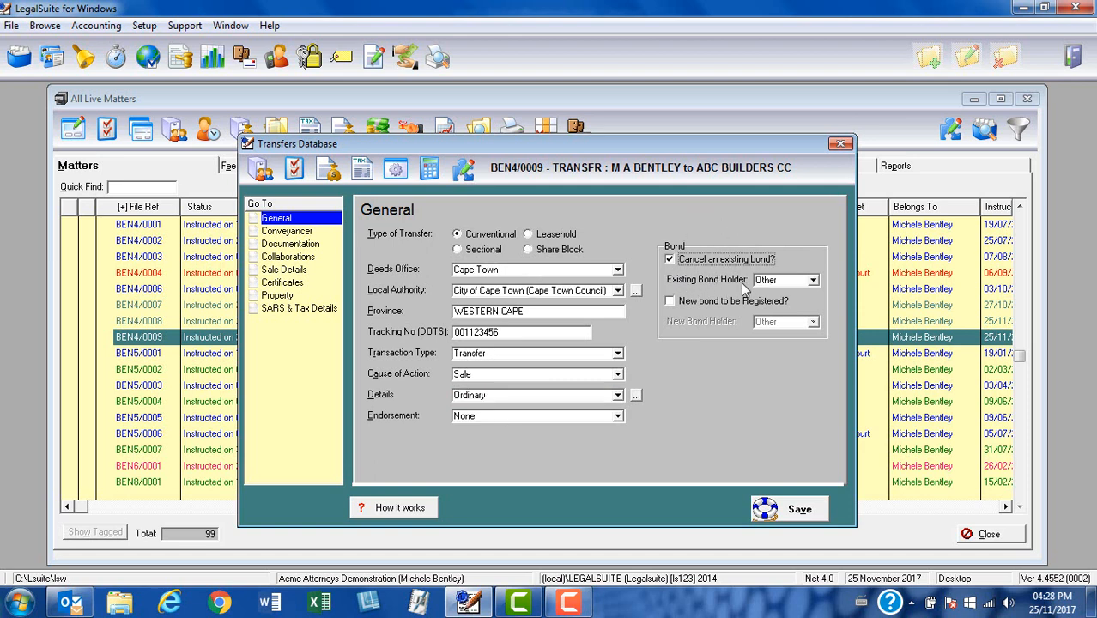
mouse_move(817, 285)
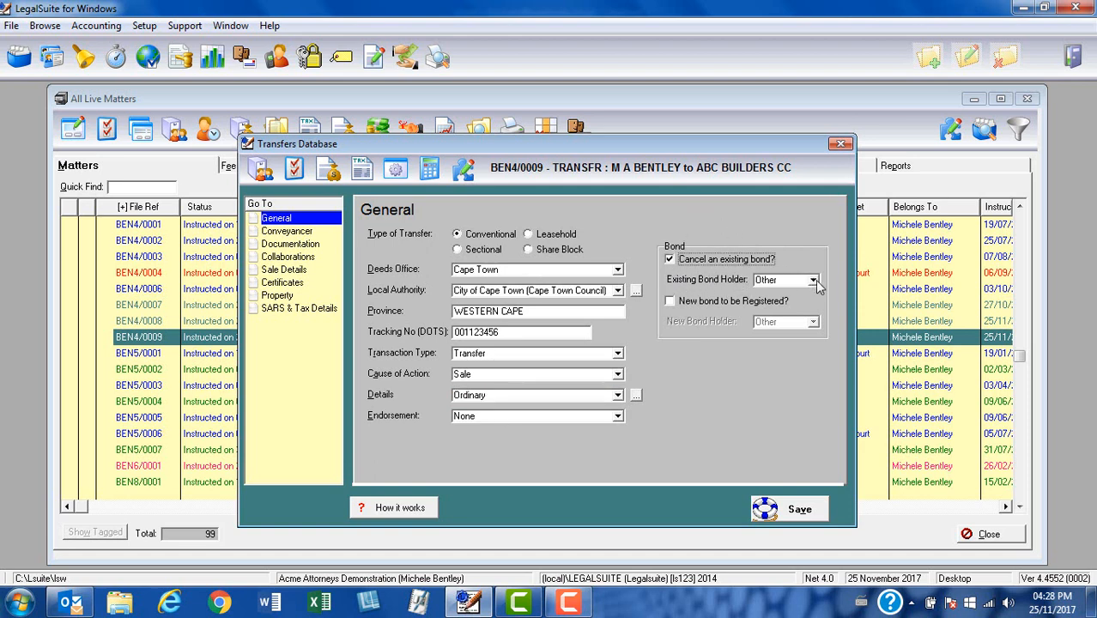
click(813, 279)
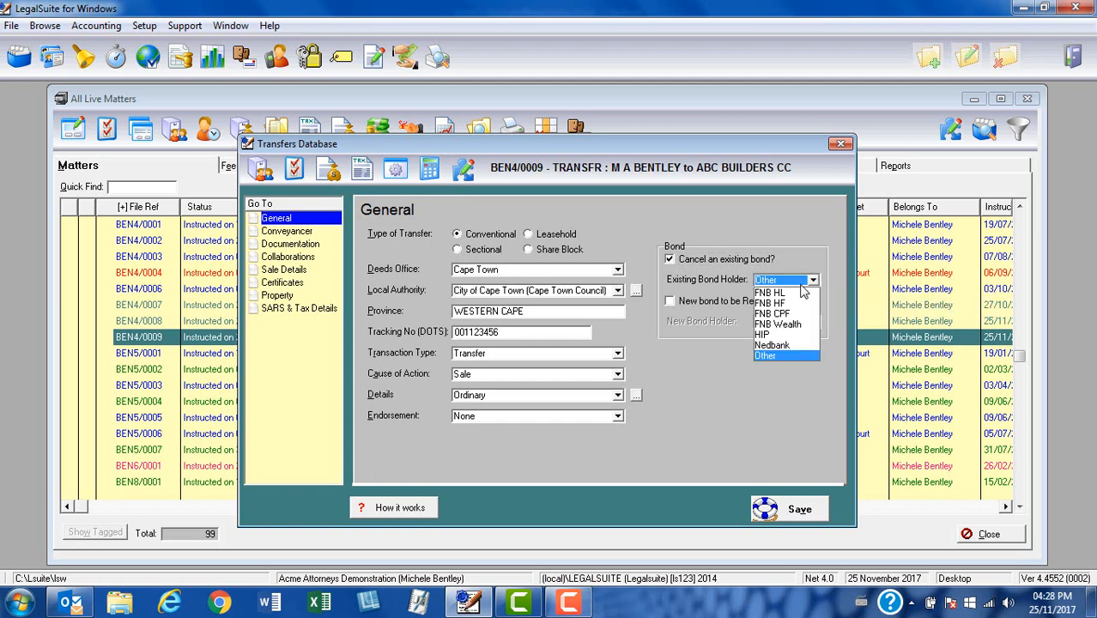
mouse_move(768, 345)
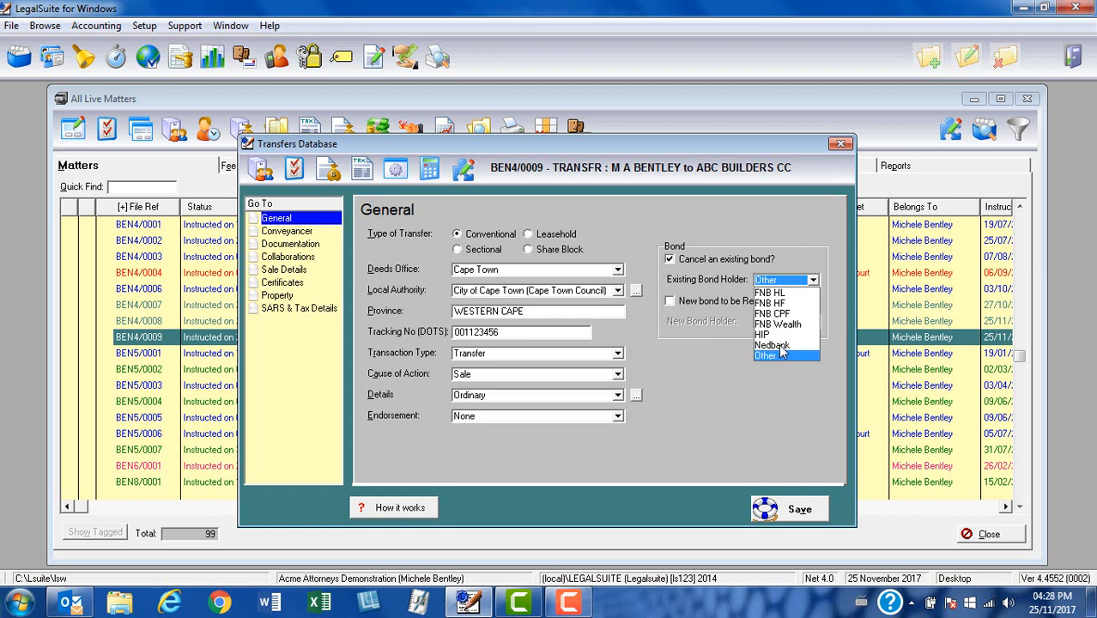
mouse_move(742, 384)
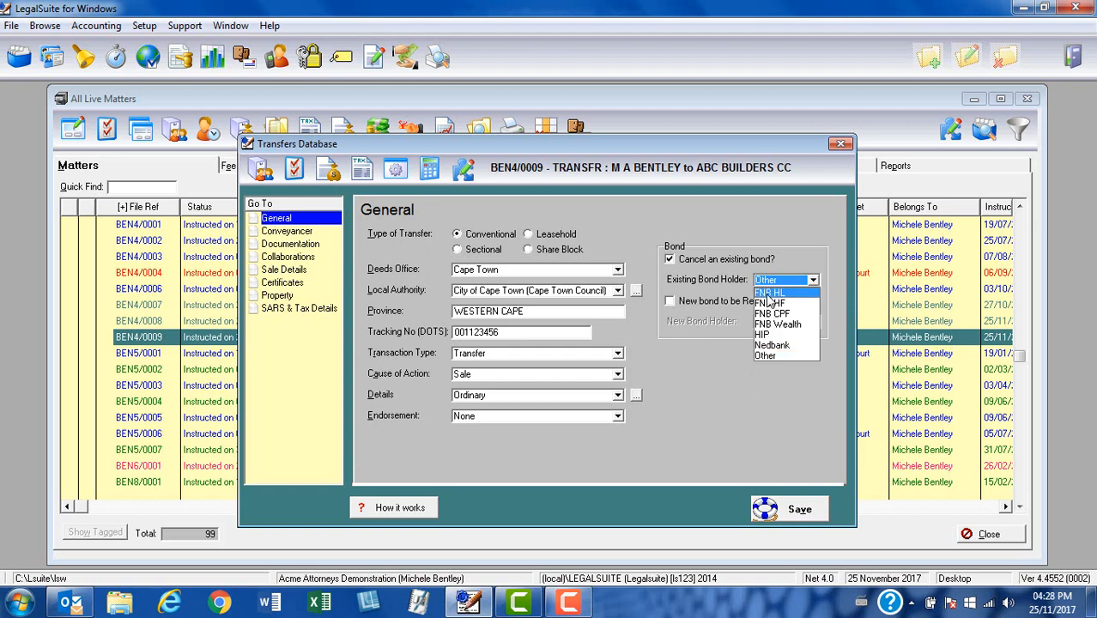
click(769, 292)
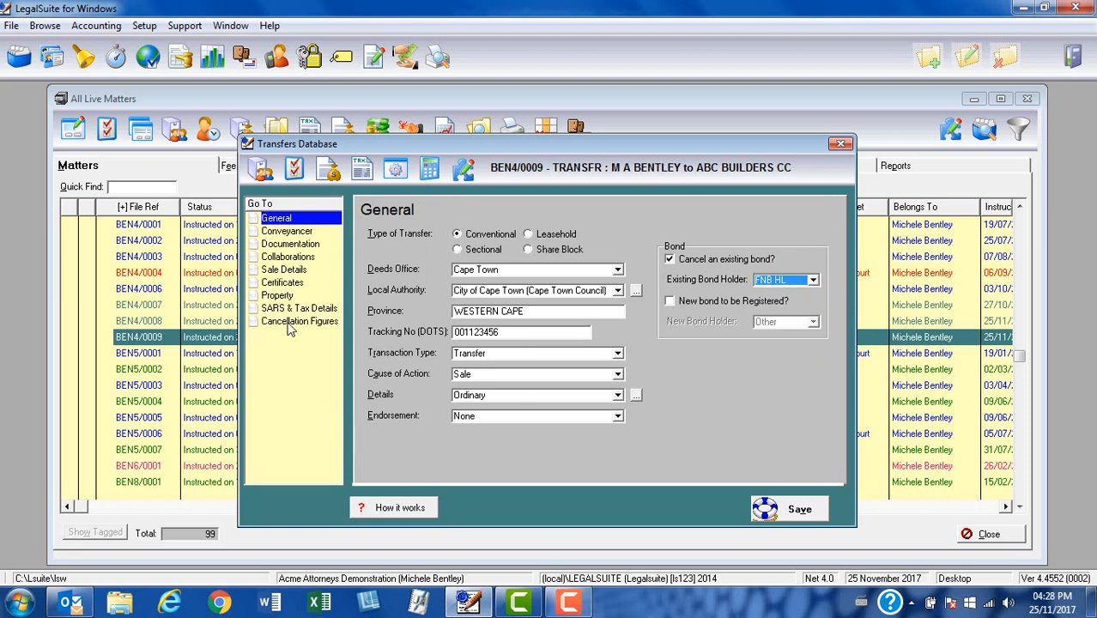
mouse_move(285, 329)
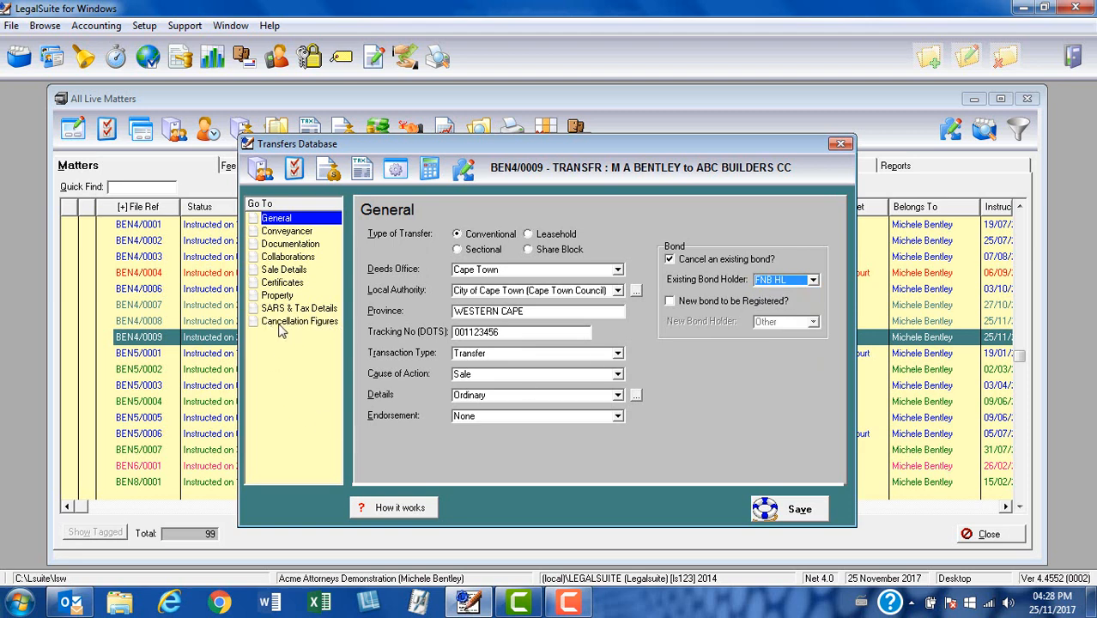
mouse_move(300, 328)
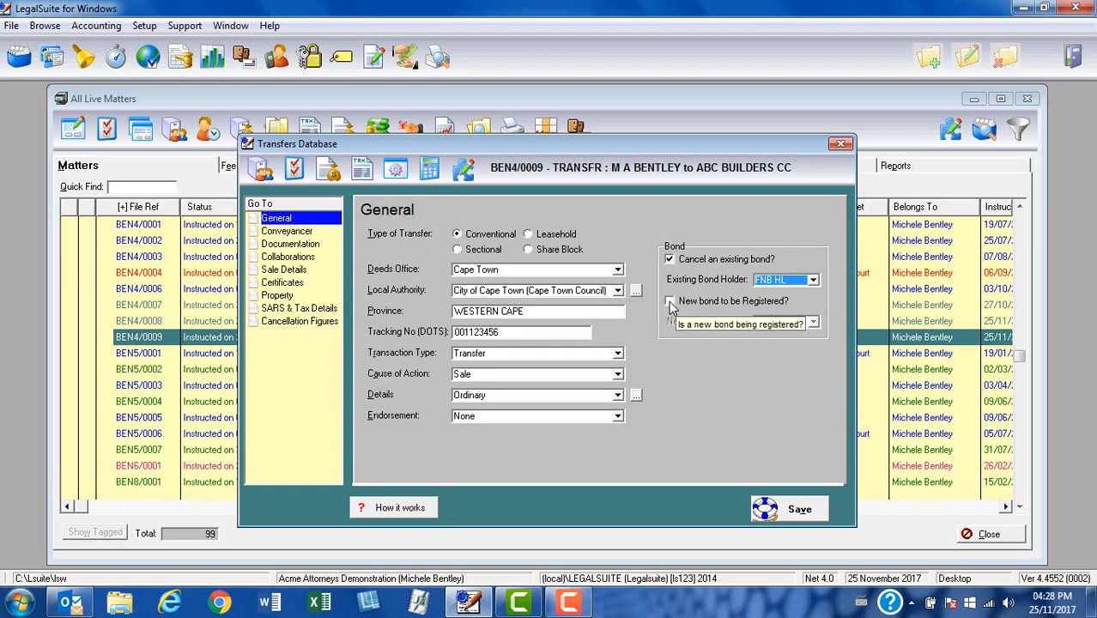
Mark a new bond for registration with ABSA as the new bond holder.
click(669, 302)
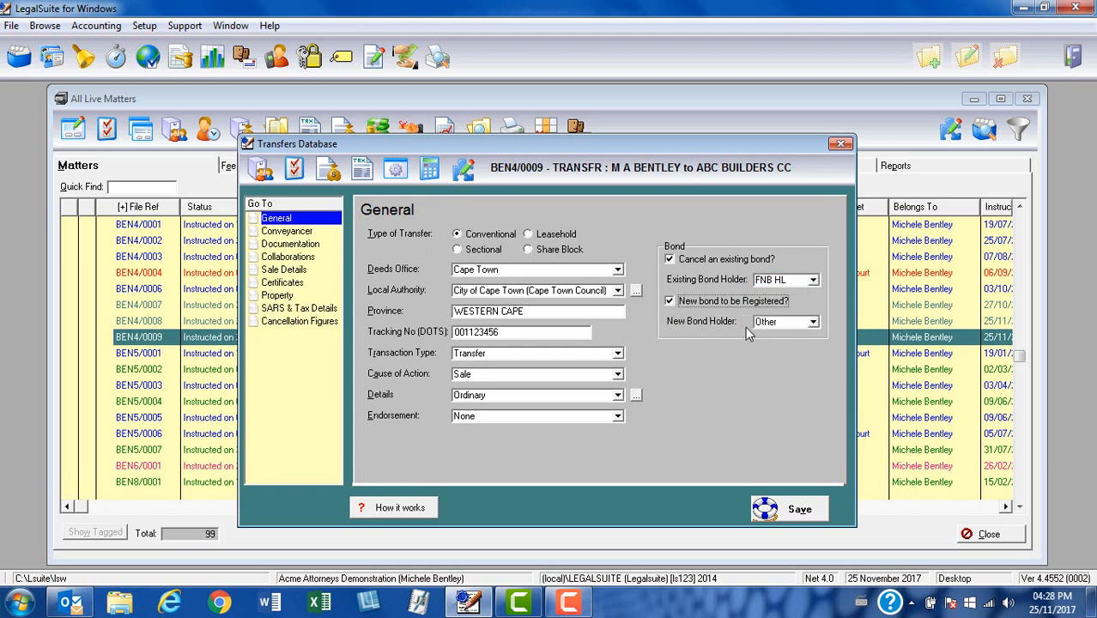
click(812, 321)
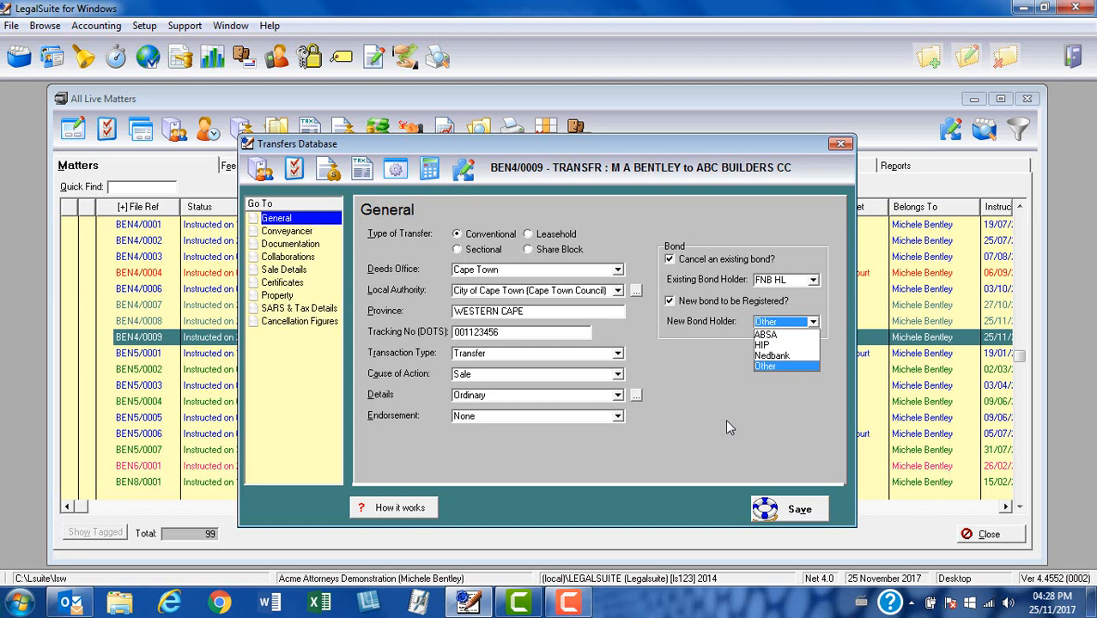
click(765, 332)
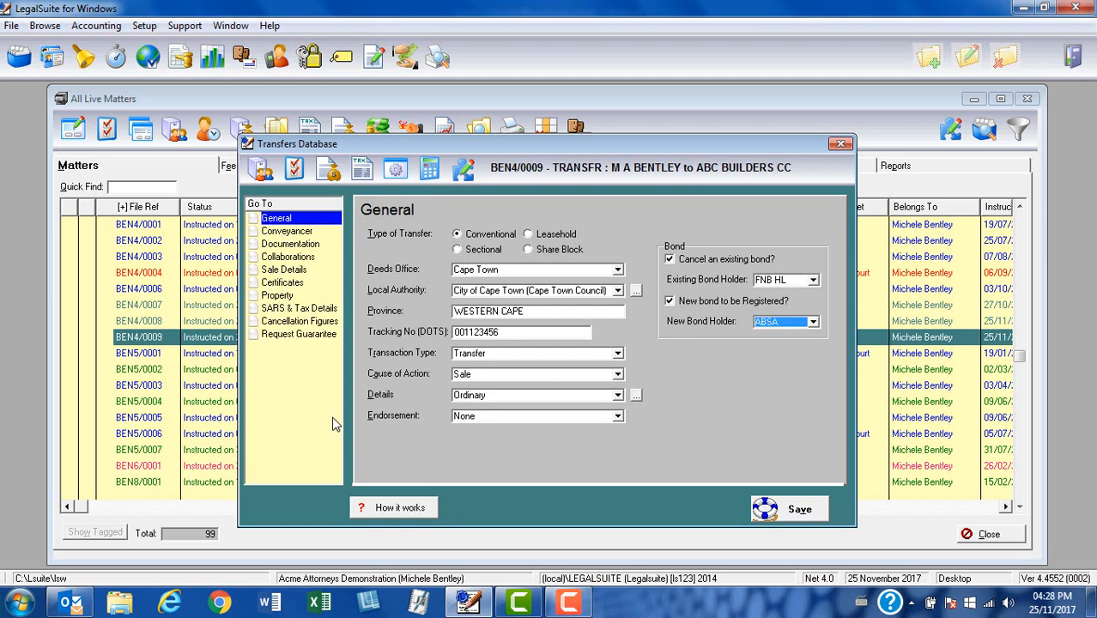
mouse_move(319, 343)
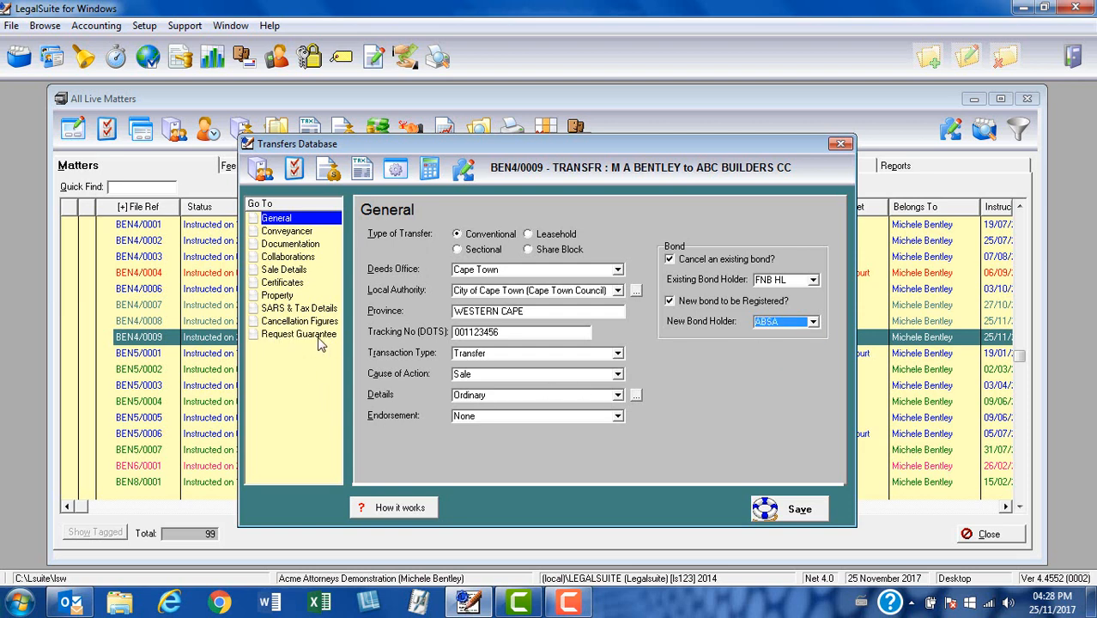
mouse_move(319, 340)
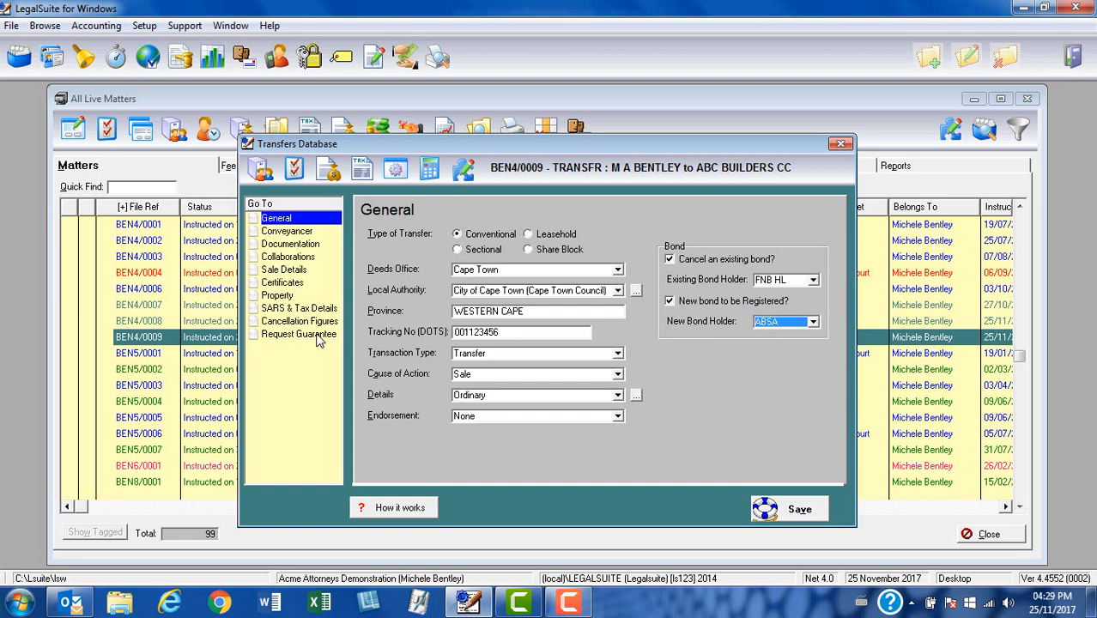
mouse_move(350, 305)
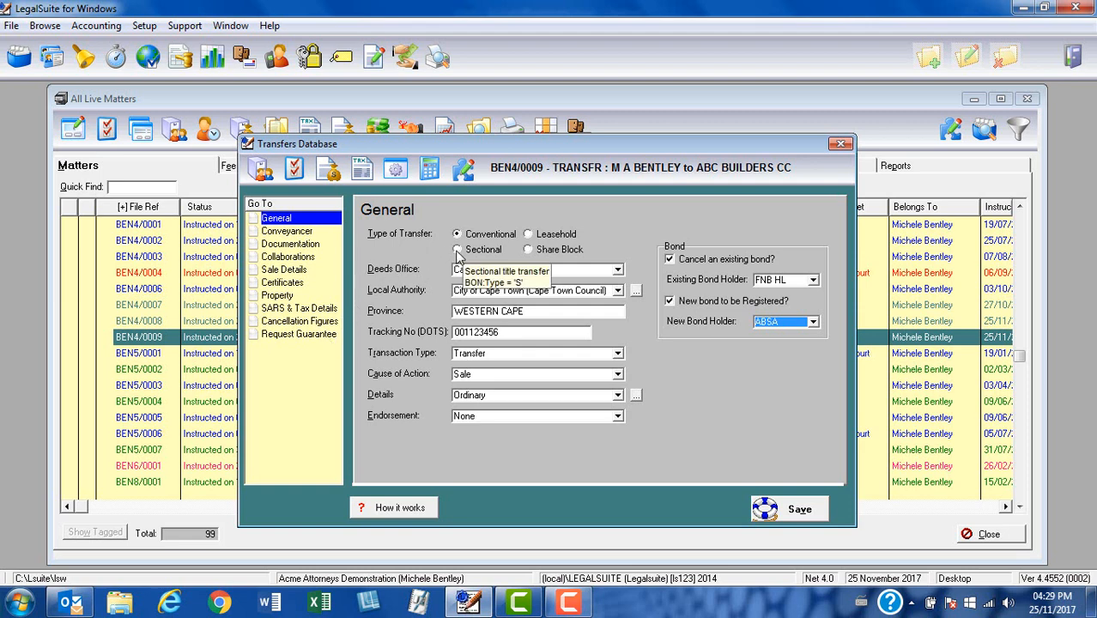
Make the transfer Sectional and tick Body Corporate and Unit Rated Separately under 15B(3).
click(457, 248)
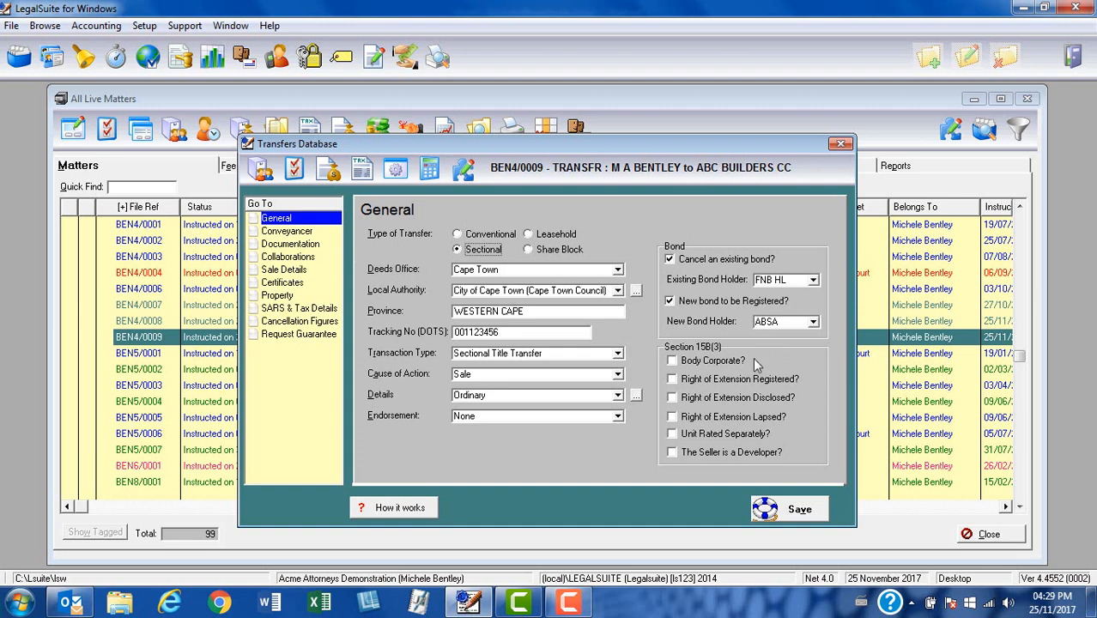
click(673, 360)
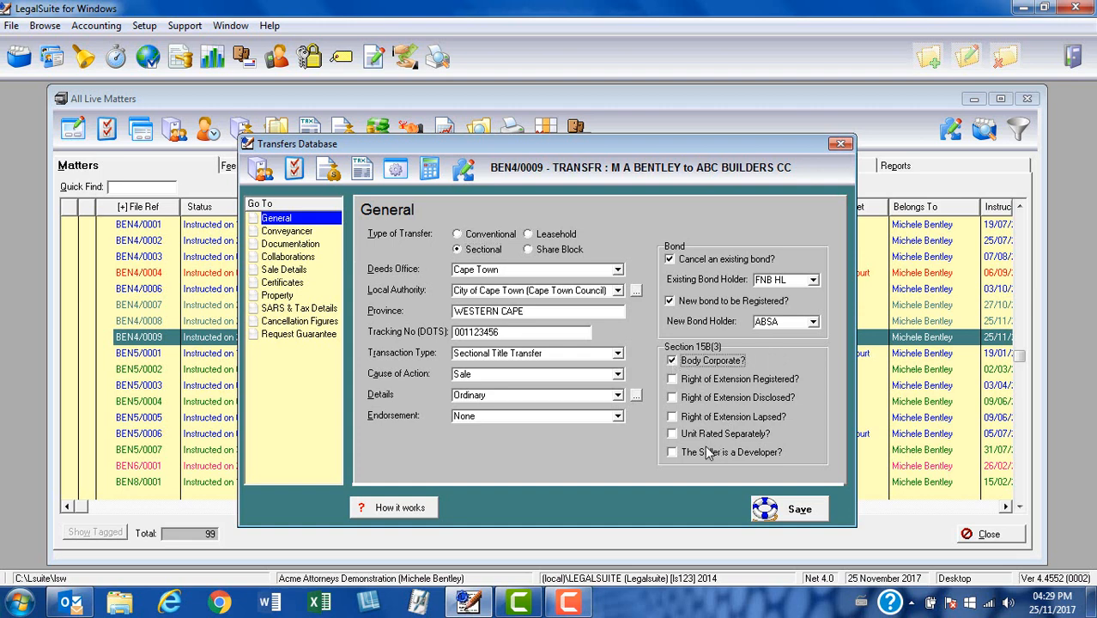
click(671, 432)
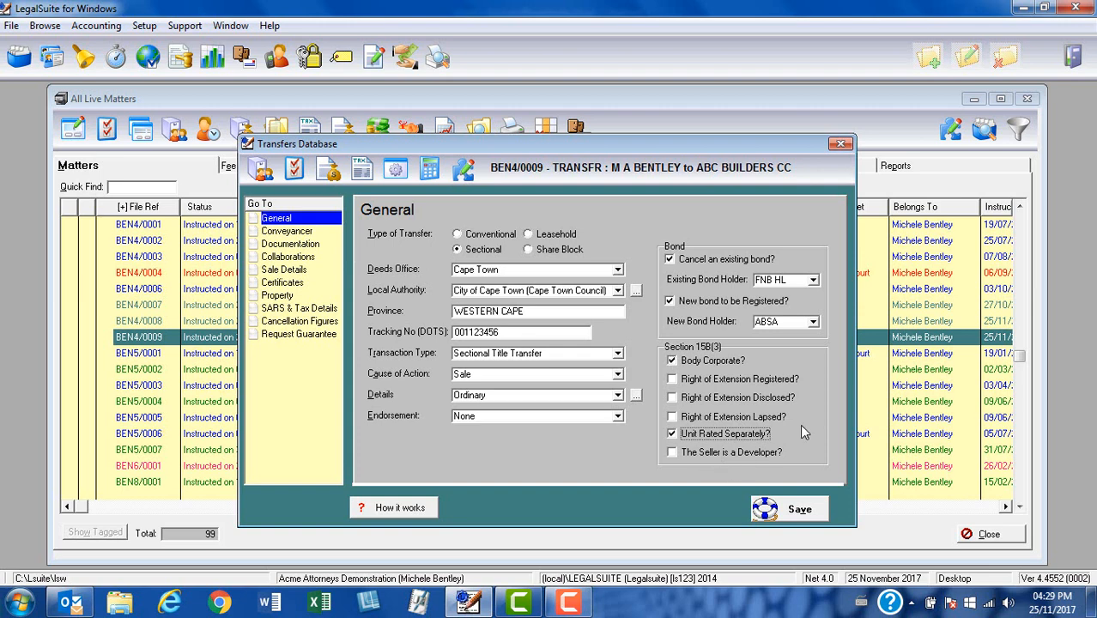
mouse_move(815, 433)
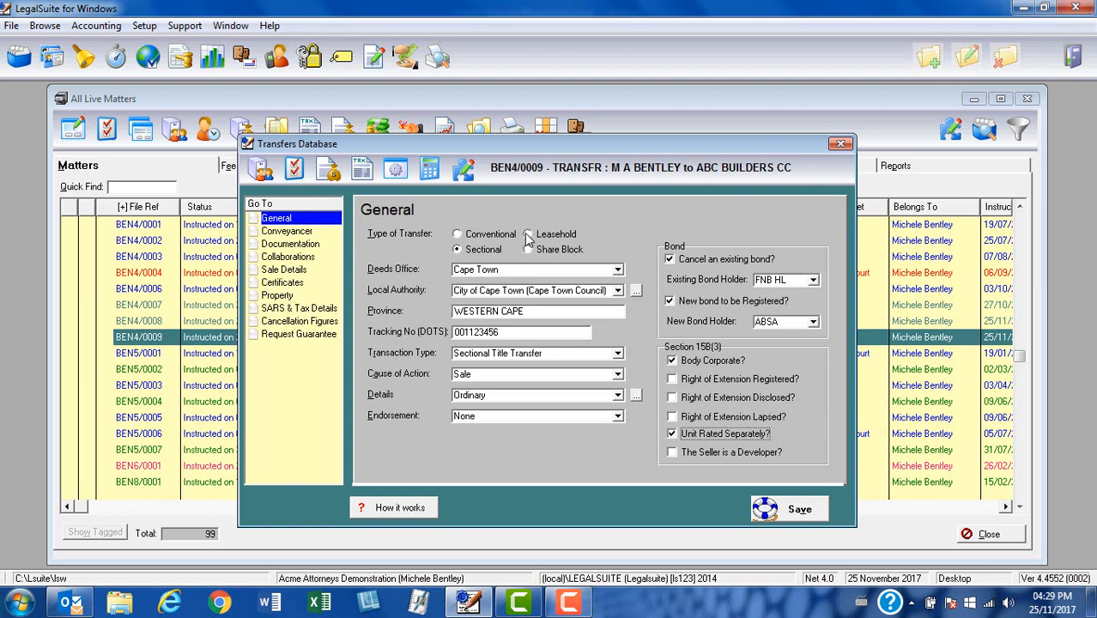
mouse_move(529, 234)
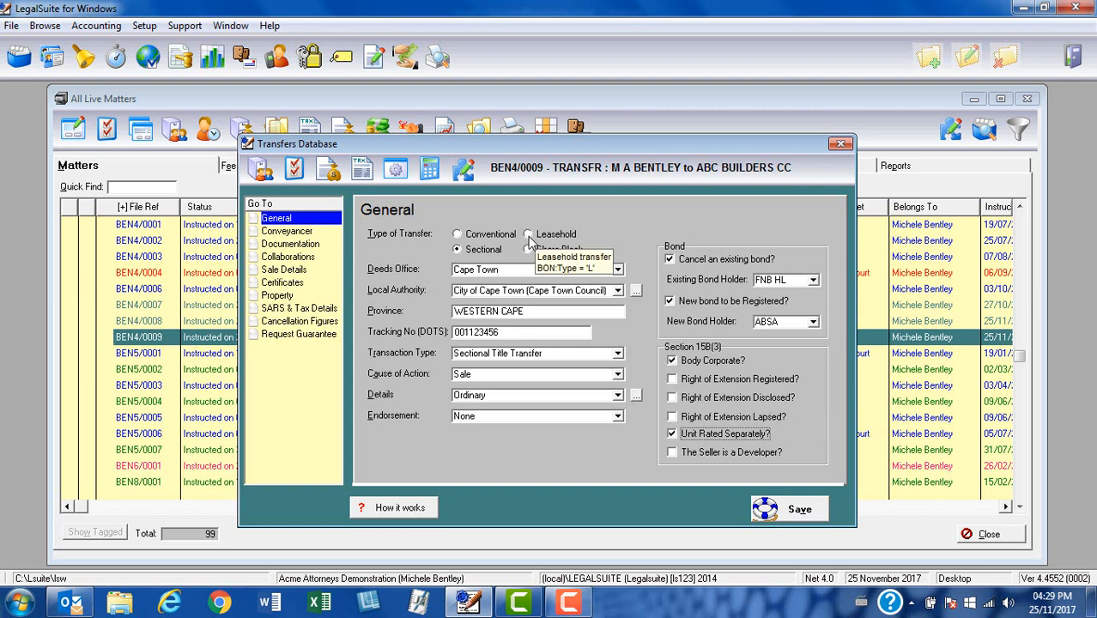
Switch the transfer type to Leasehold, then settle on Share Block.
click(529, 233)
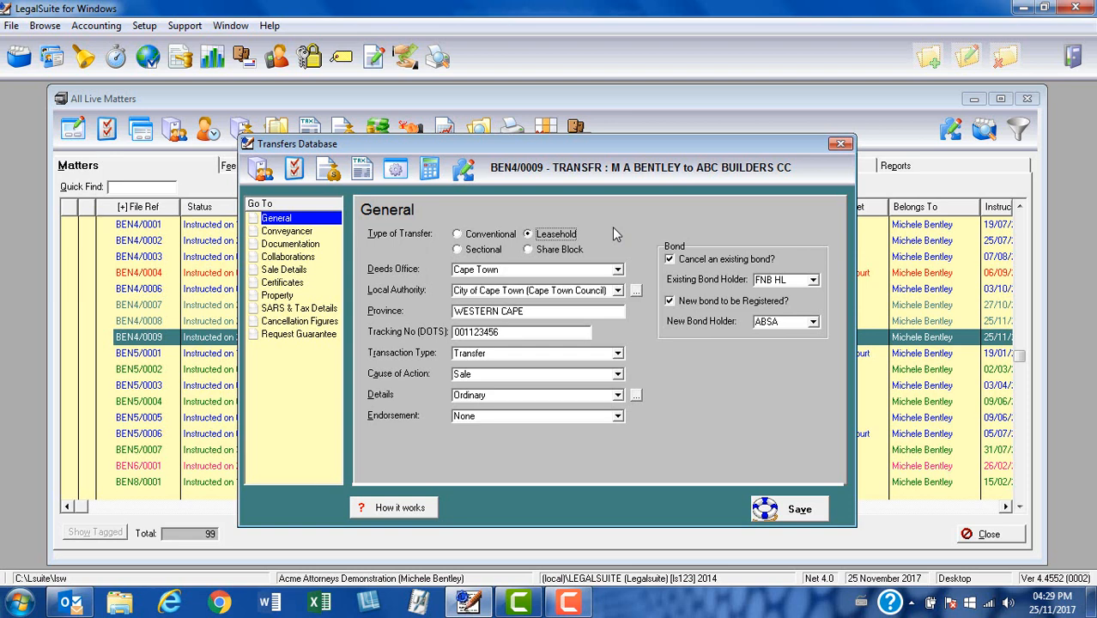
click(528, 249)
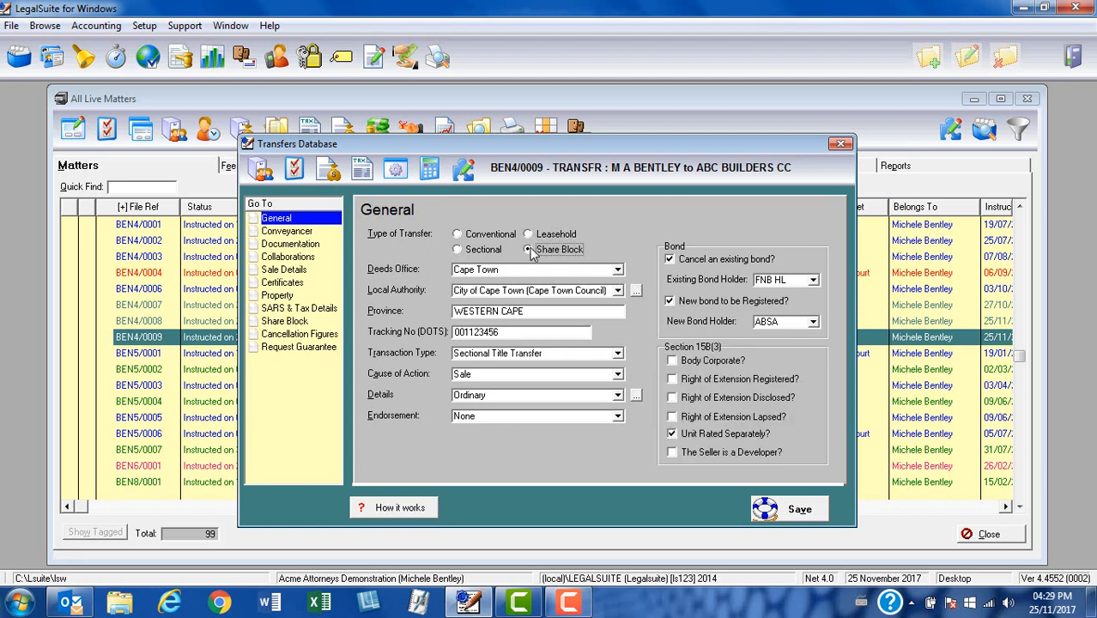
click(528, 249)
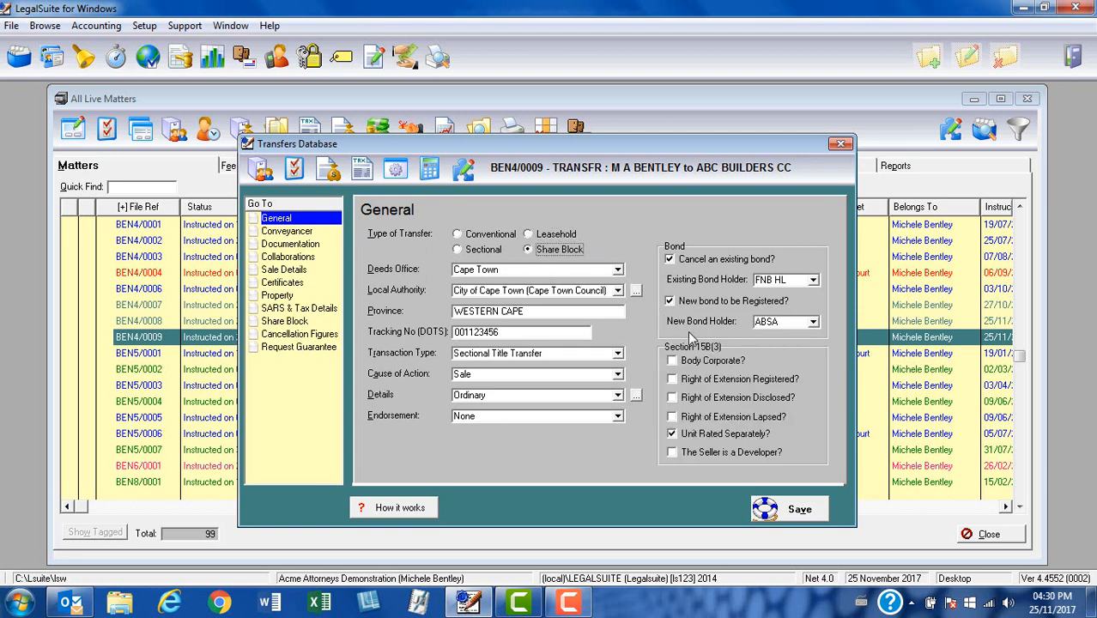
mouse_move(748, 378)
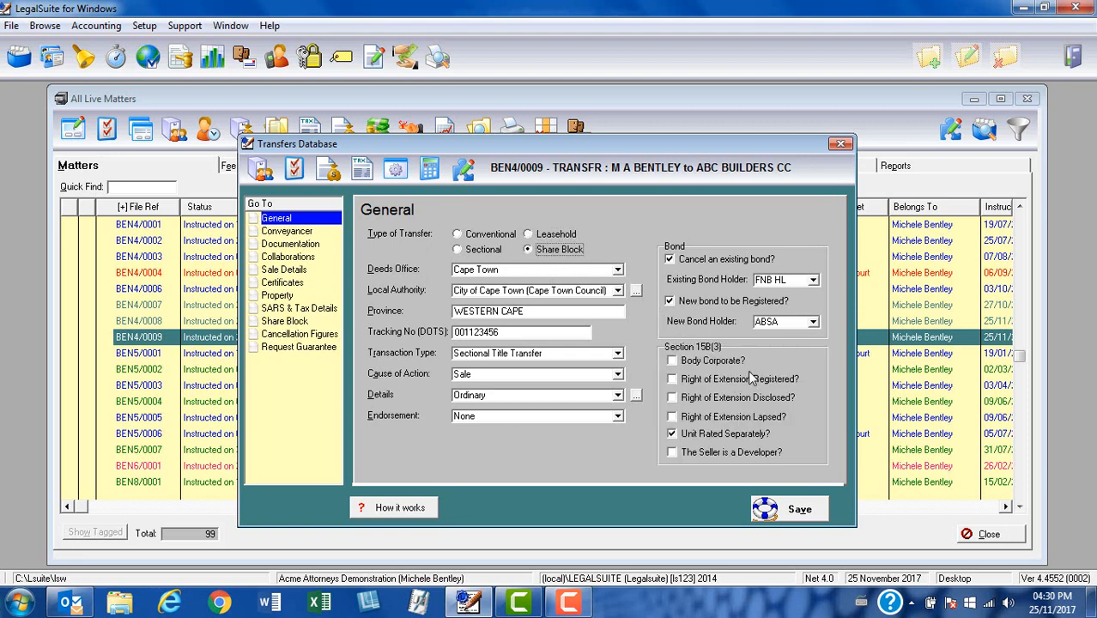